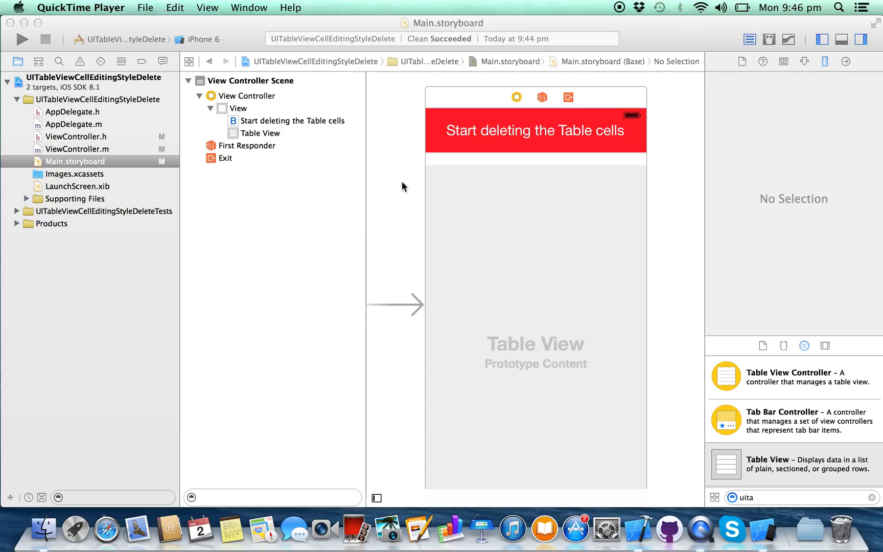
mouse_move(589, 100)
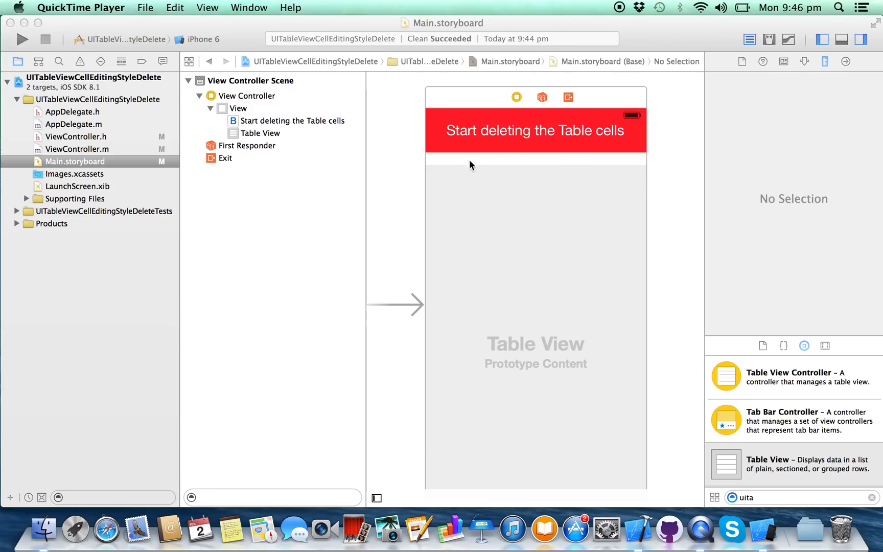
Check the red title label's frame and table view properties, then view ViewController.h
click(535, 130)
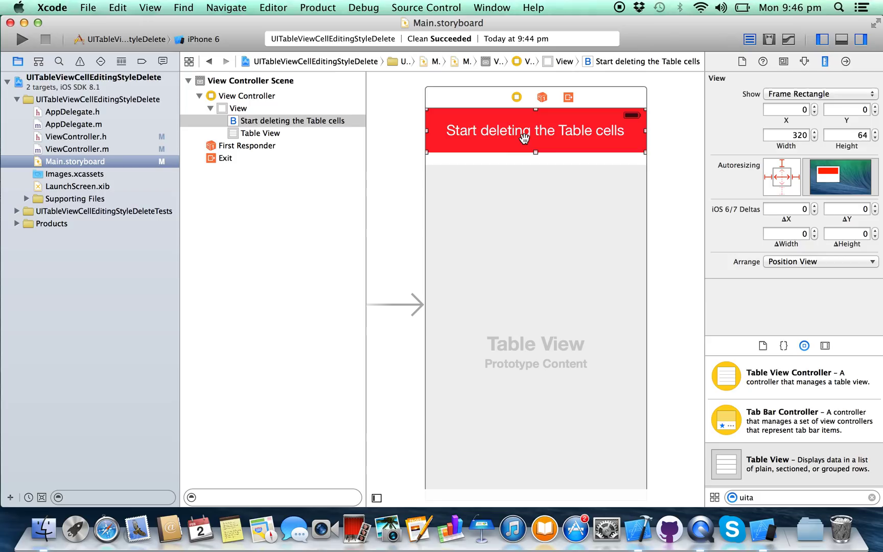
click(260, 133)
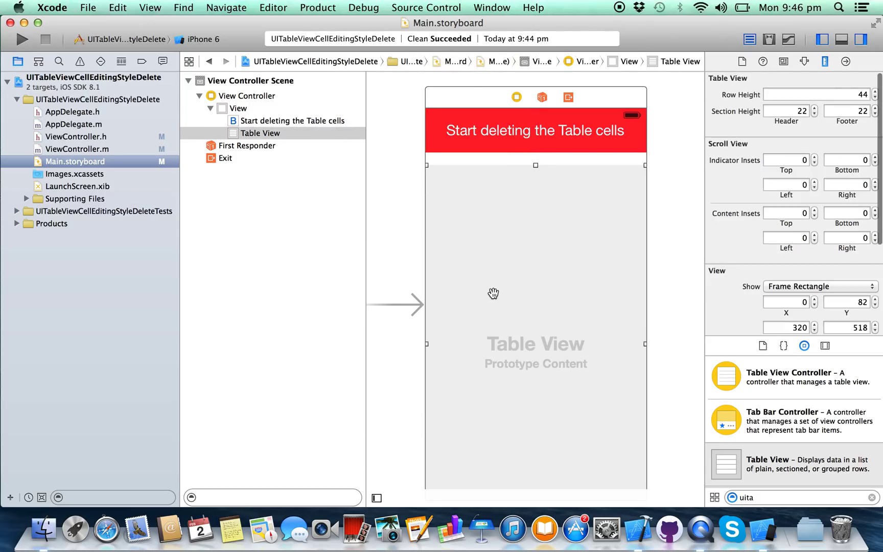
click(536, 130)
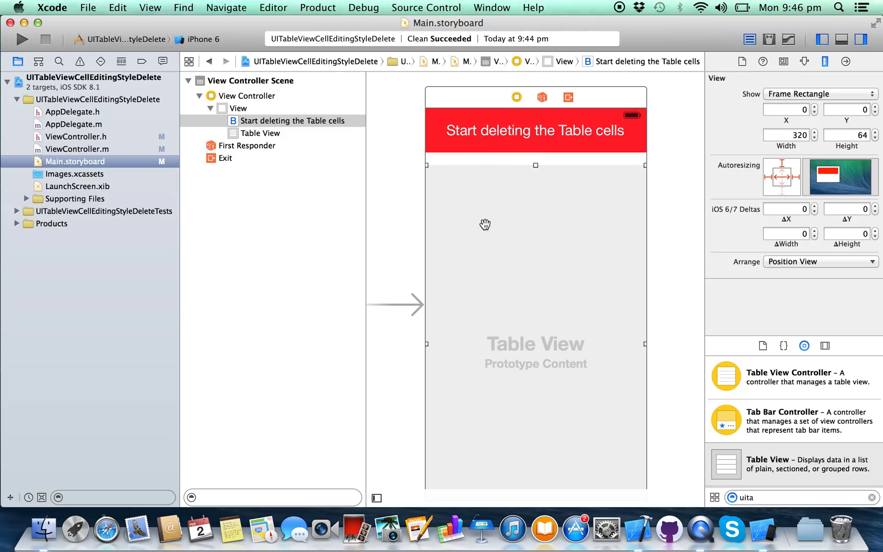
click(262, 133)
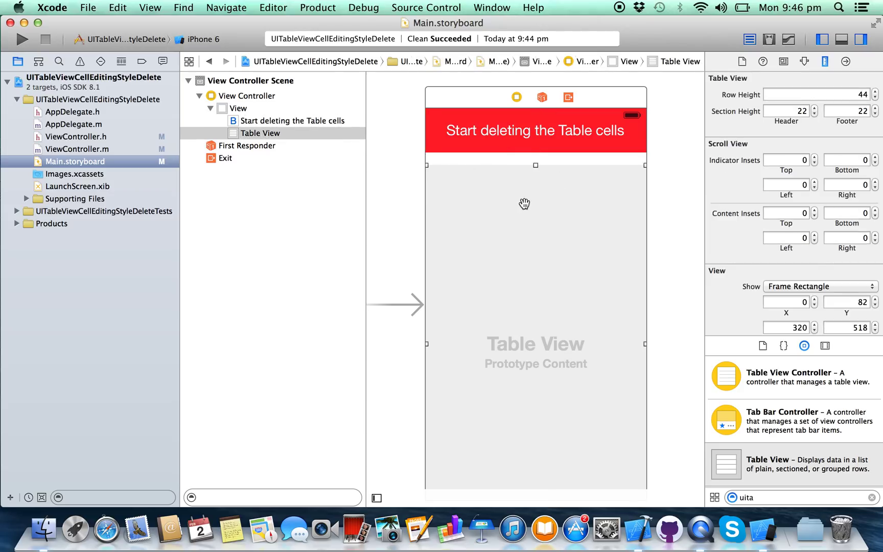
mouse_move(790, 26)
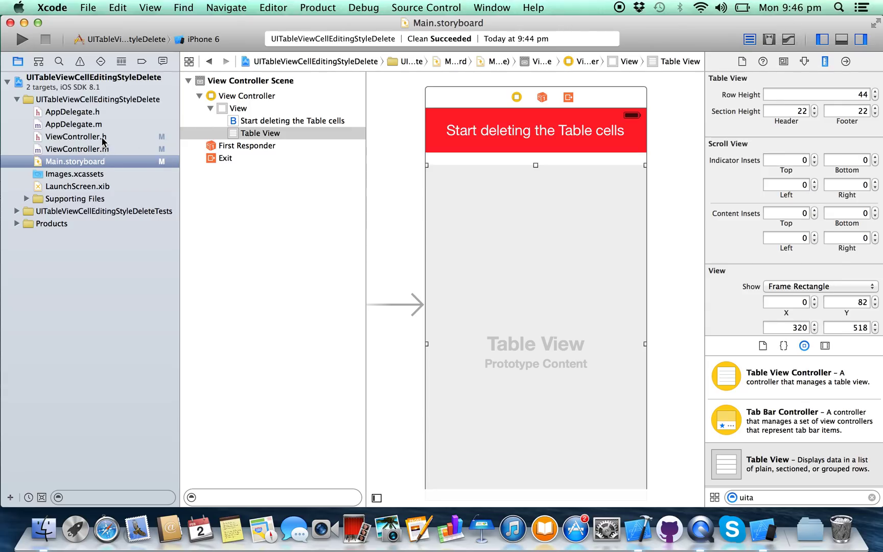
click(76, 136)
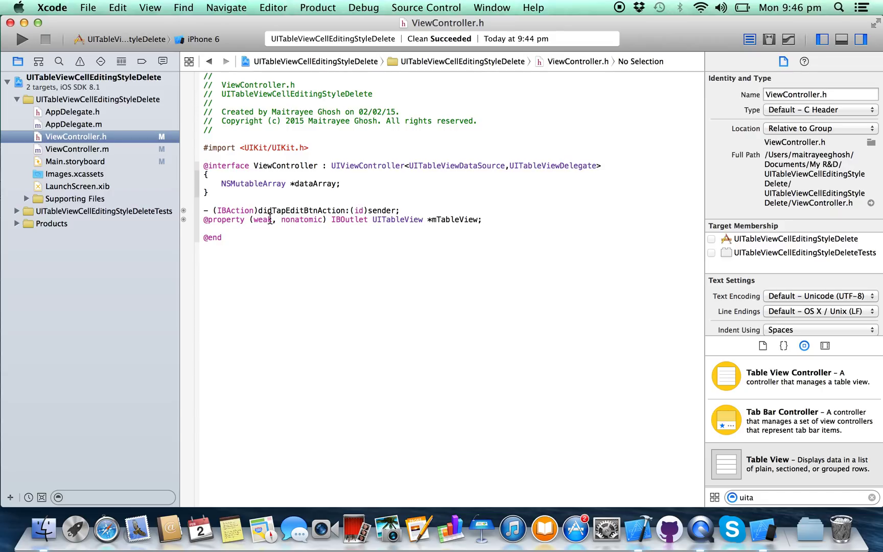
mouse_move(456, 219)
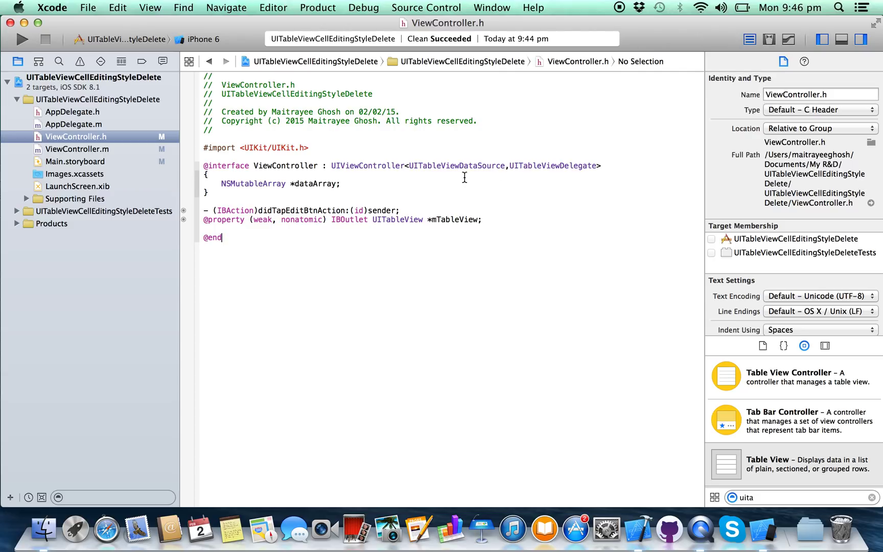
mouse_move(456, 165)
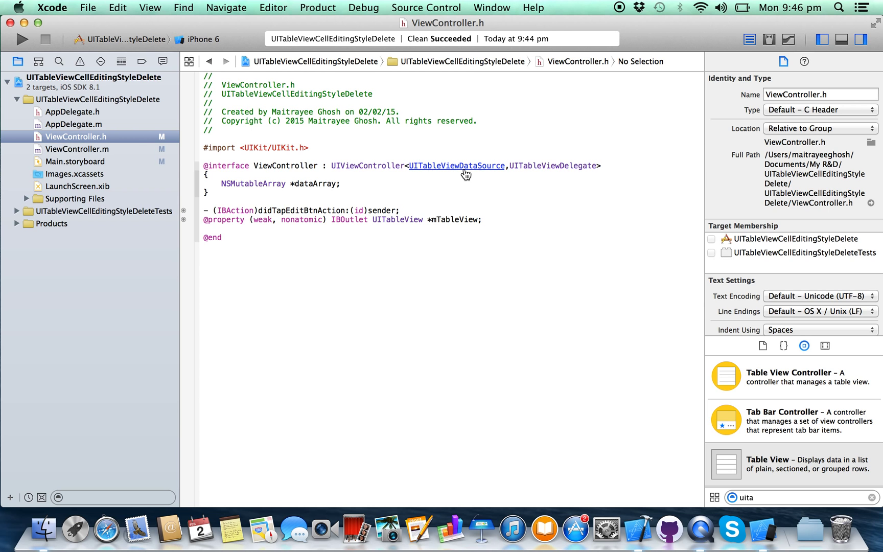
Go to the UITableViewDataSource definition in UITableView.h and scroll through its methods
click(456, 166)
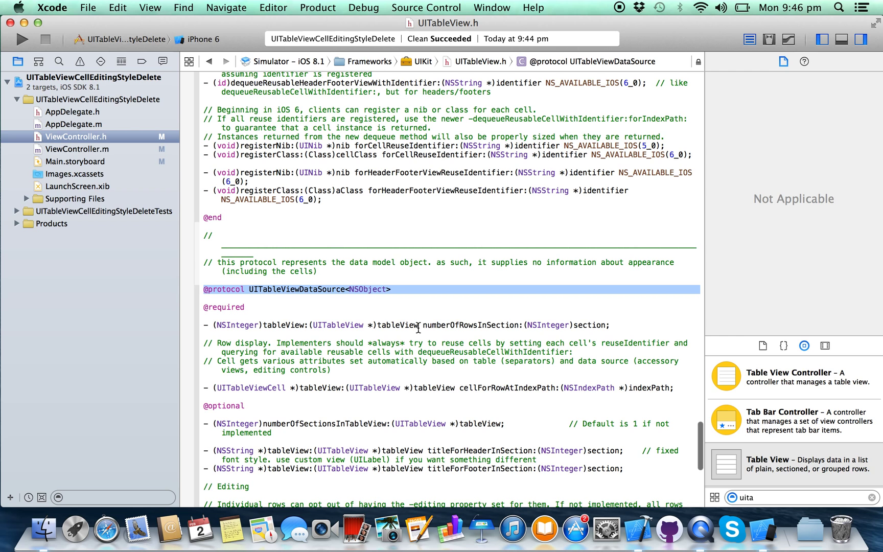
scroll(down, 3)
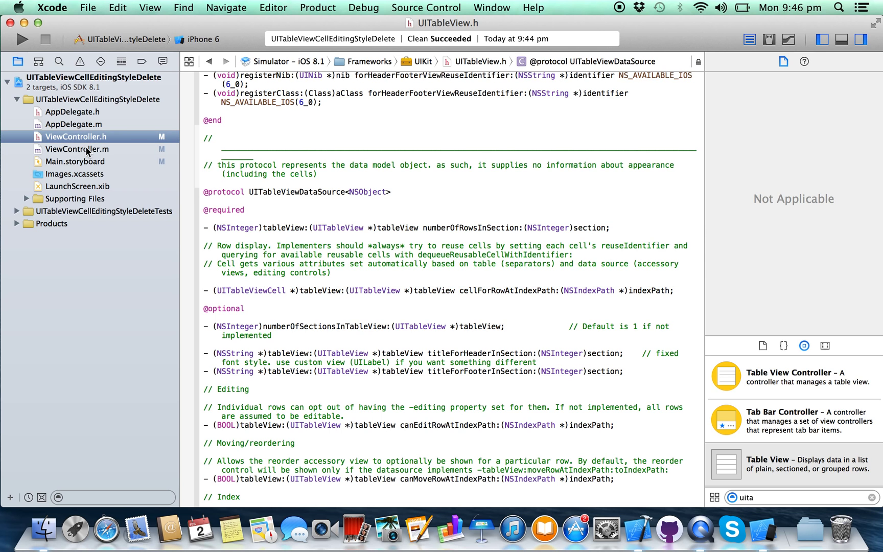
In ViewController.m, make numberOfRowsInSection return [dataArray count]
click(78, 149)
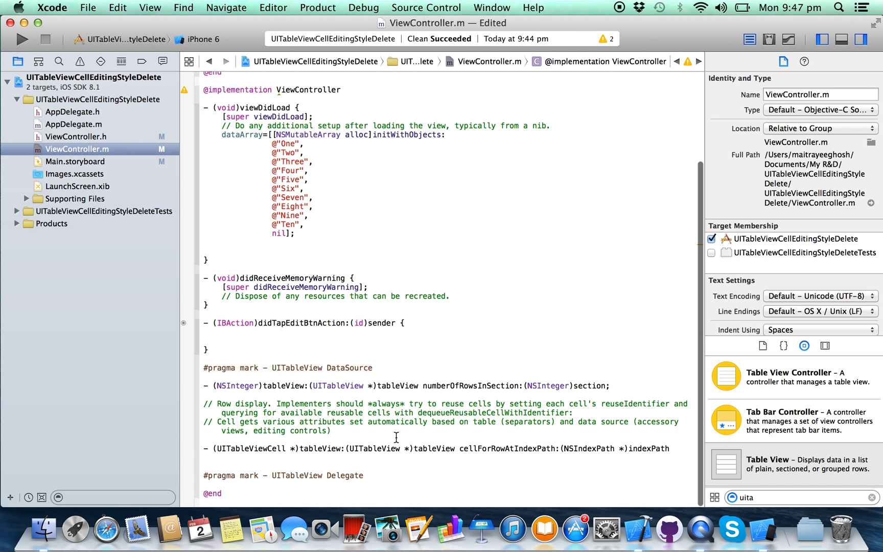
mouse_move(337, 430)
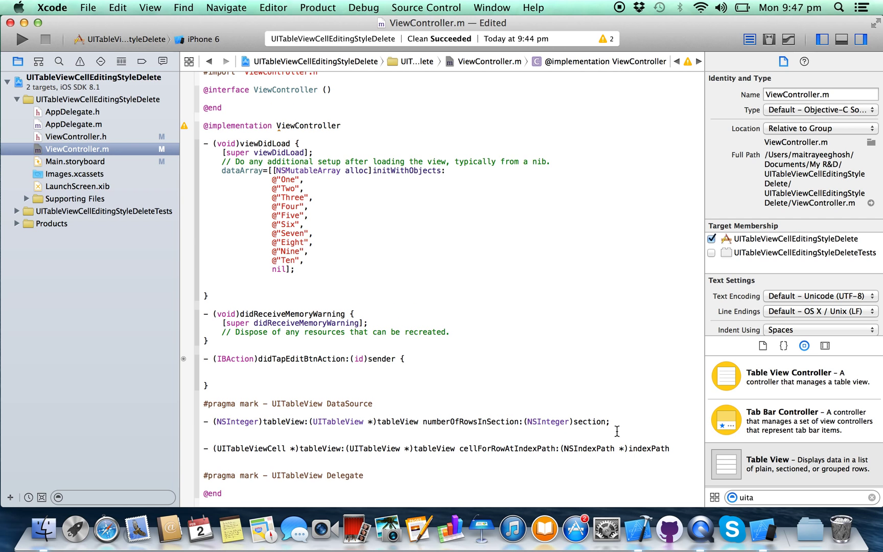
key(backspace)
text({)
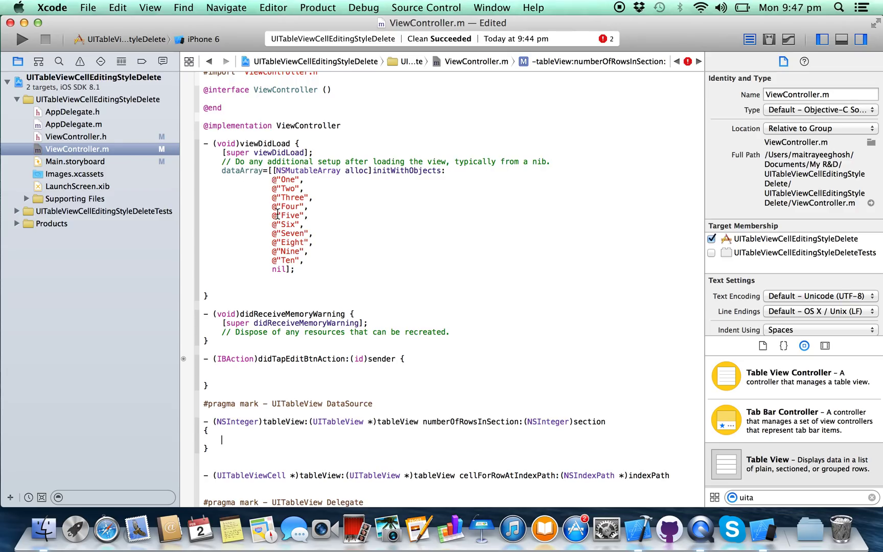
mouse_move(282, 224)
text(return)
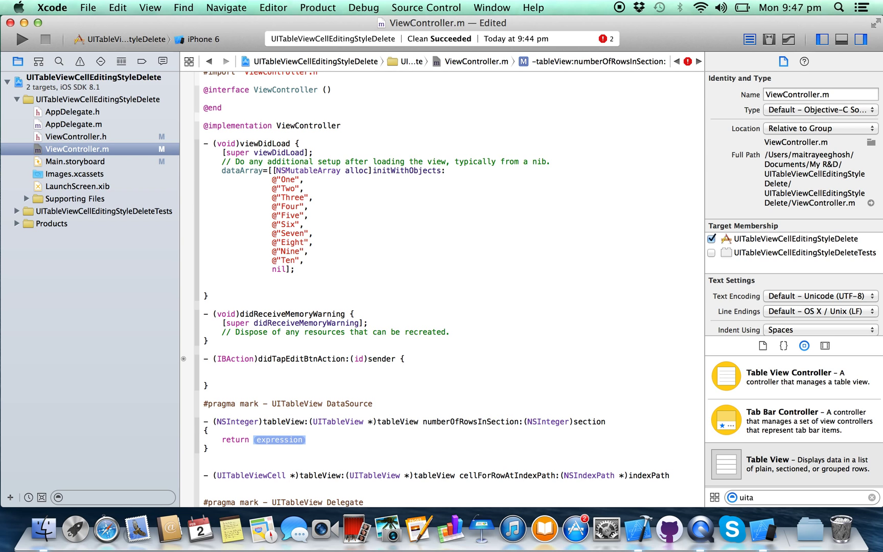
text([dataArray c)
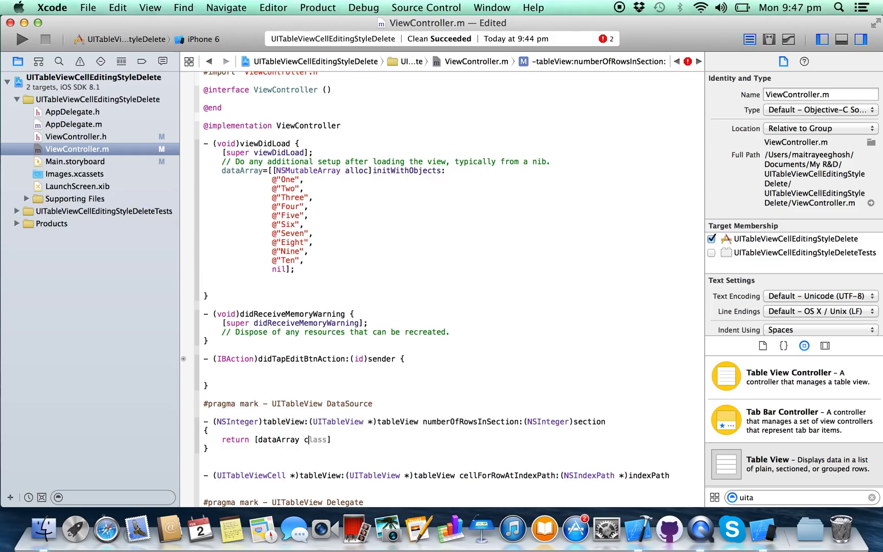
text(count])
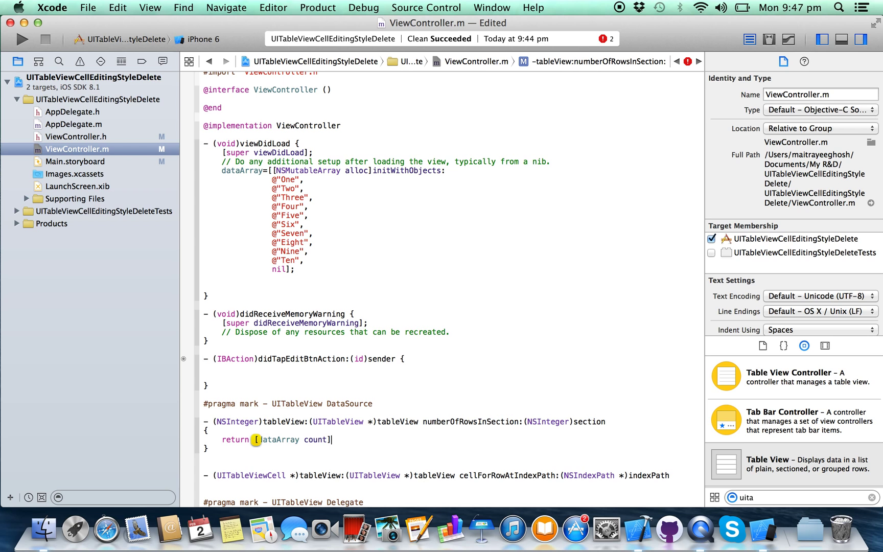
scroll(down, 3)
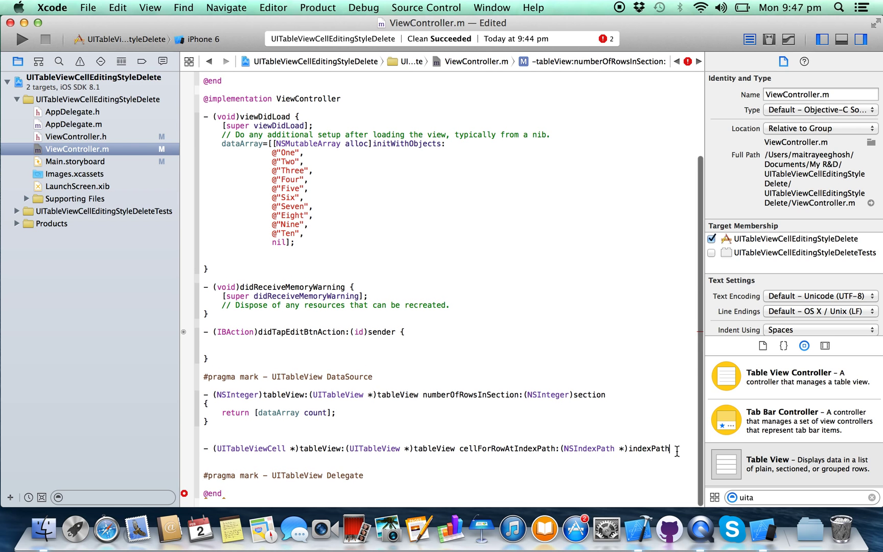
Give cellForRowAtIndexPath a body declaring the cell identifier string cellId
key(return)
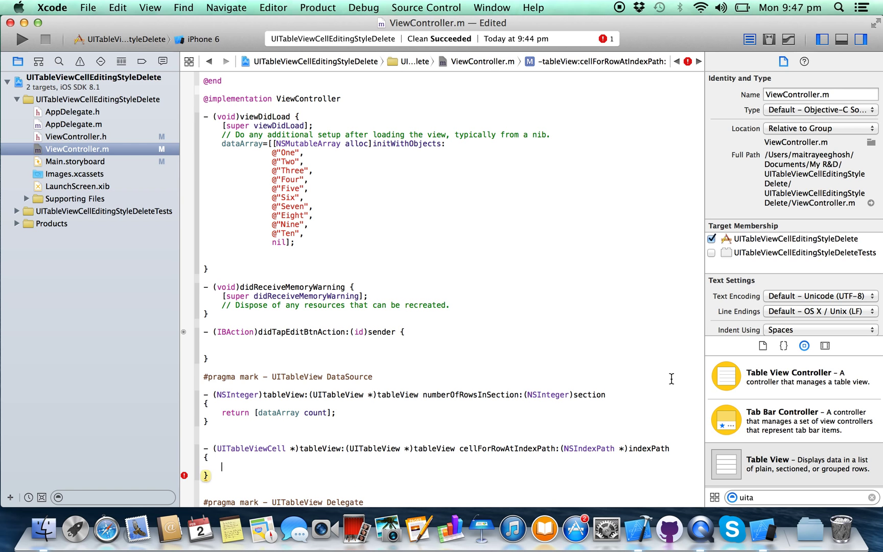
scroll(down, 3)
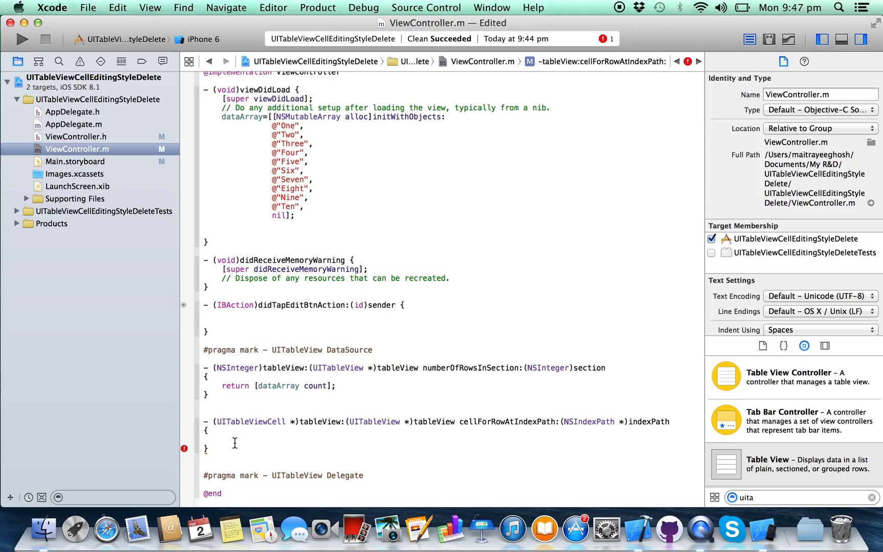
click(222, 439)
text(static NSString)
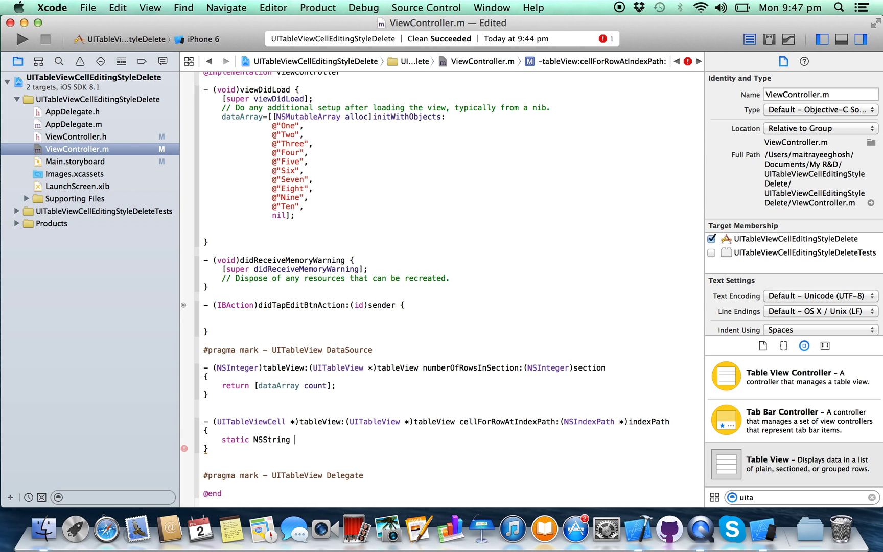
text(*ce)
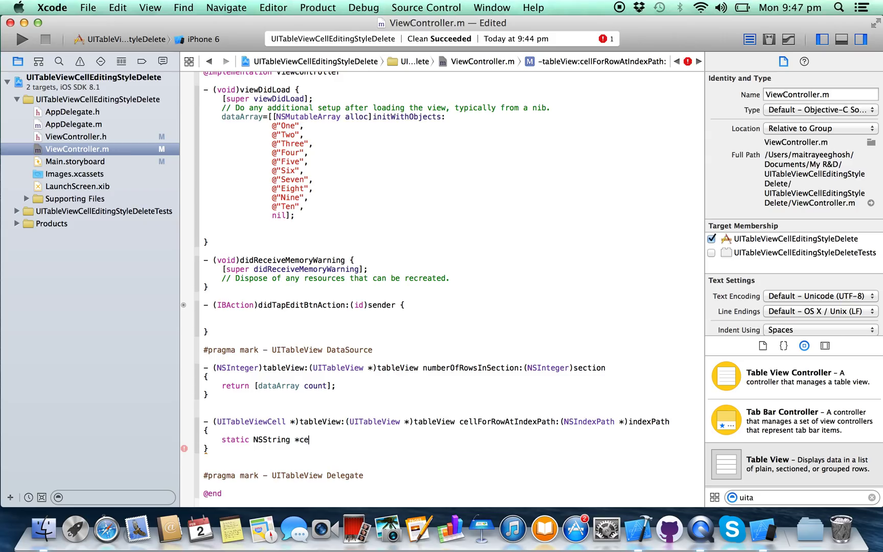
text(llI)
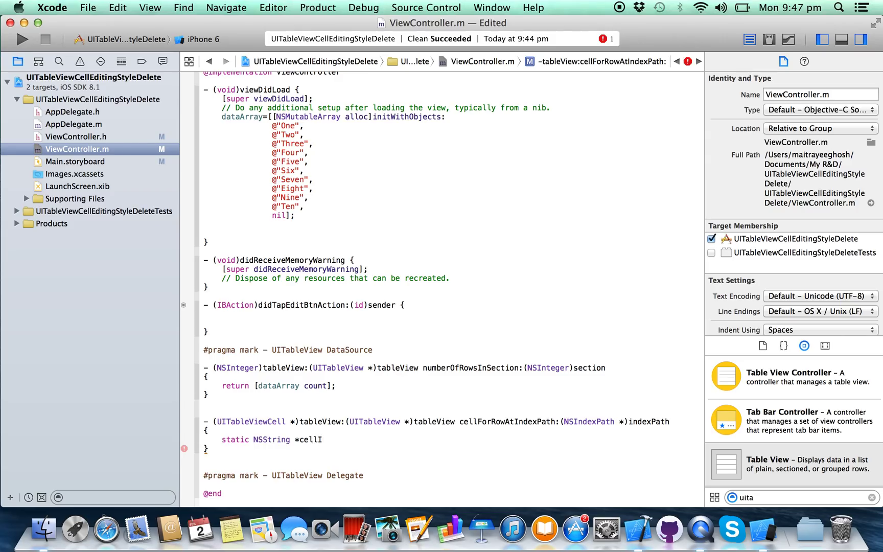
text(D=@")
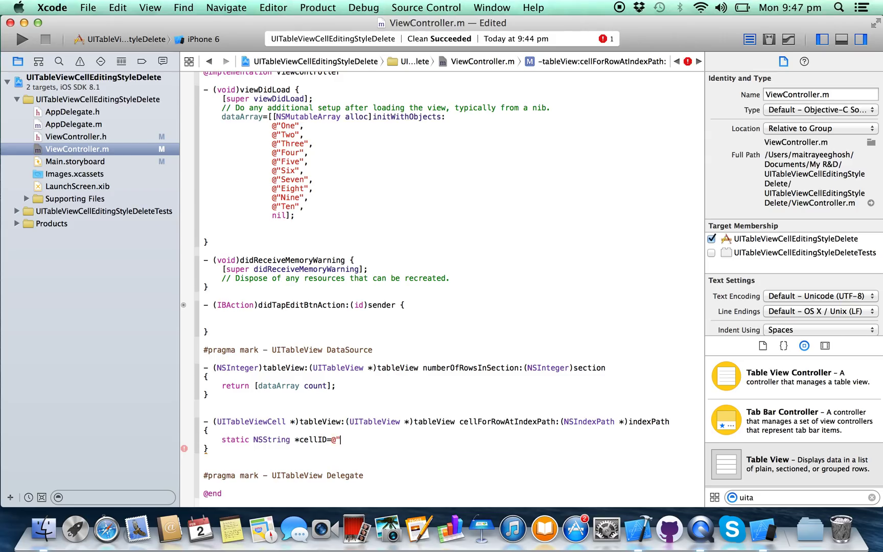
text(c)
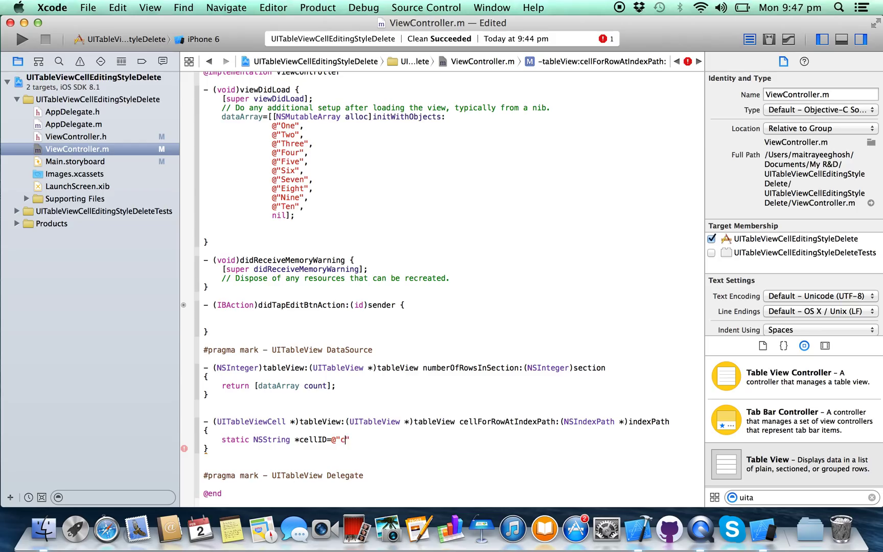
text(ellId)
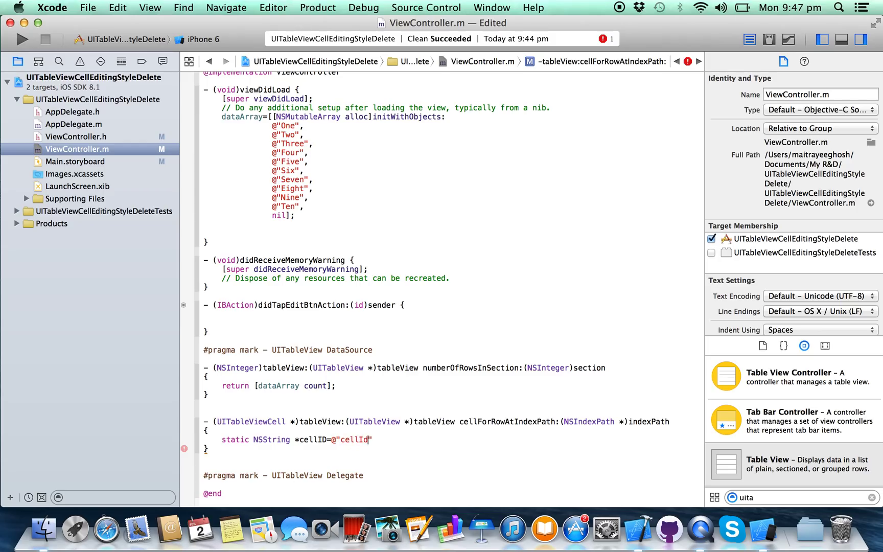
text(;)
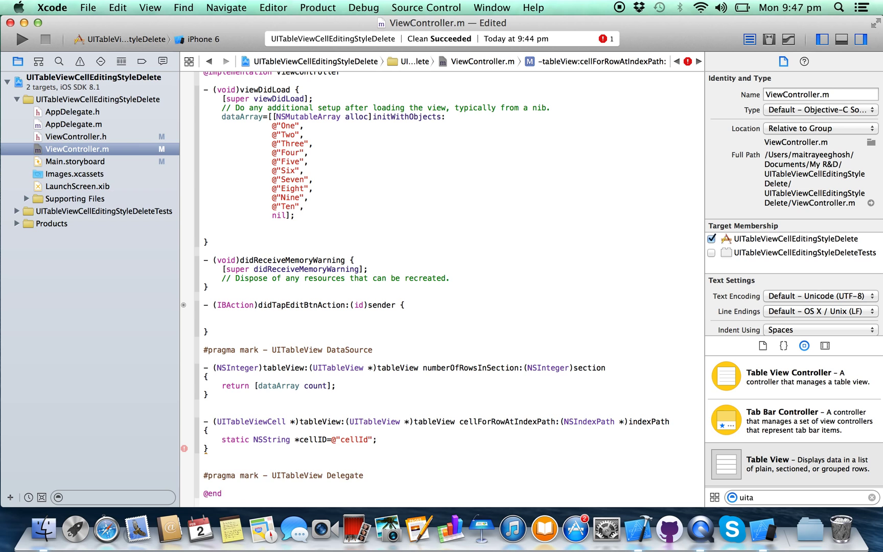
text(UIImage)
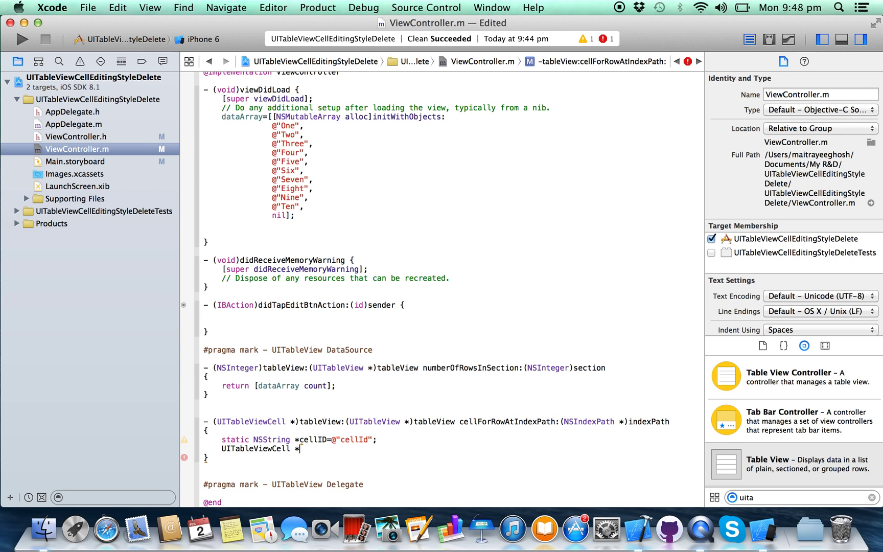
Assign cell from tableView's dequeueReusableCellWithIdentifier: using cellID
text(cell=)
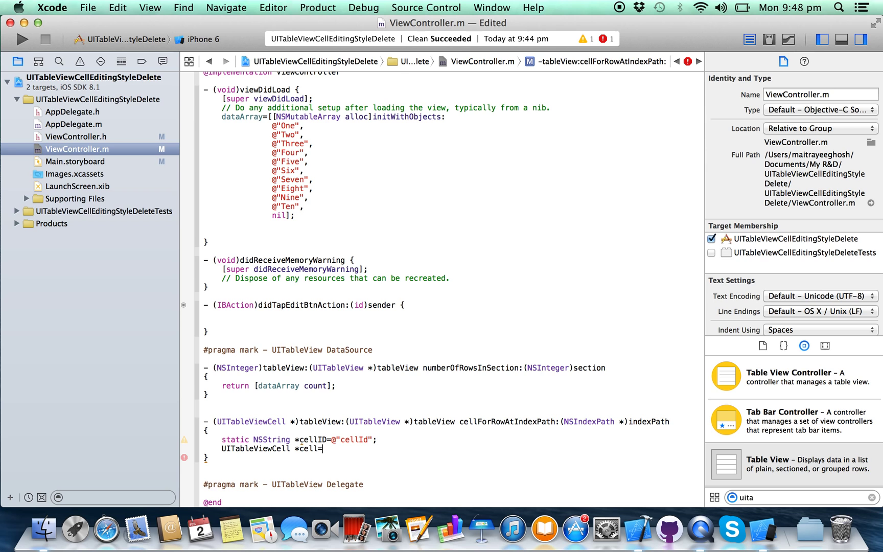
text([])
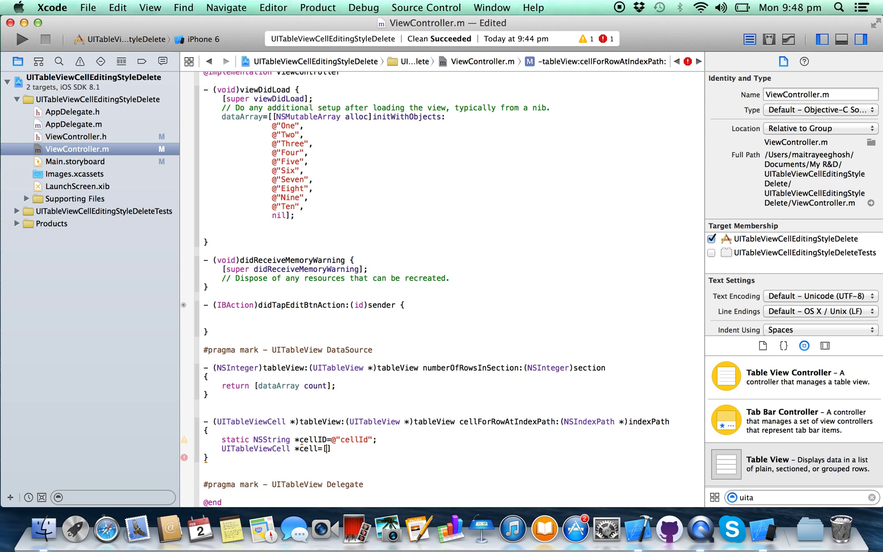
text(tableView dequeueReusableCellWithIdentifier:)
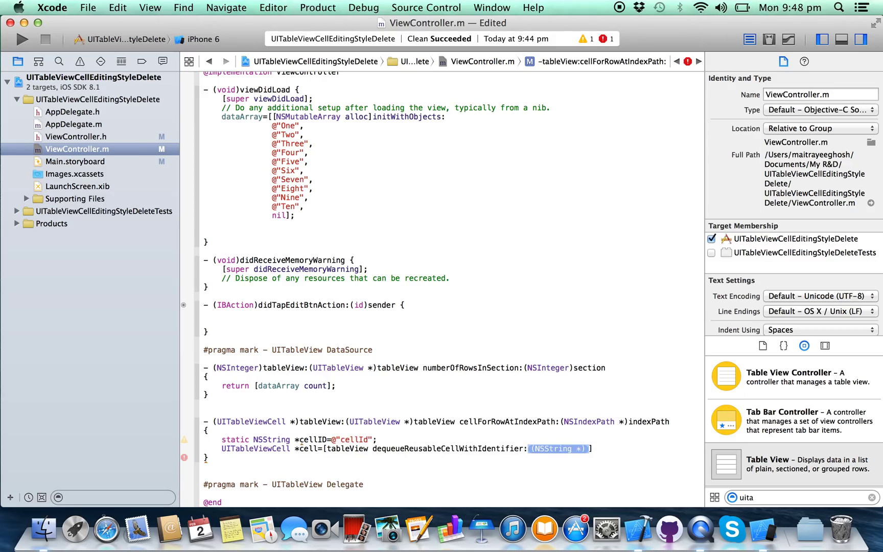
text(cellID)
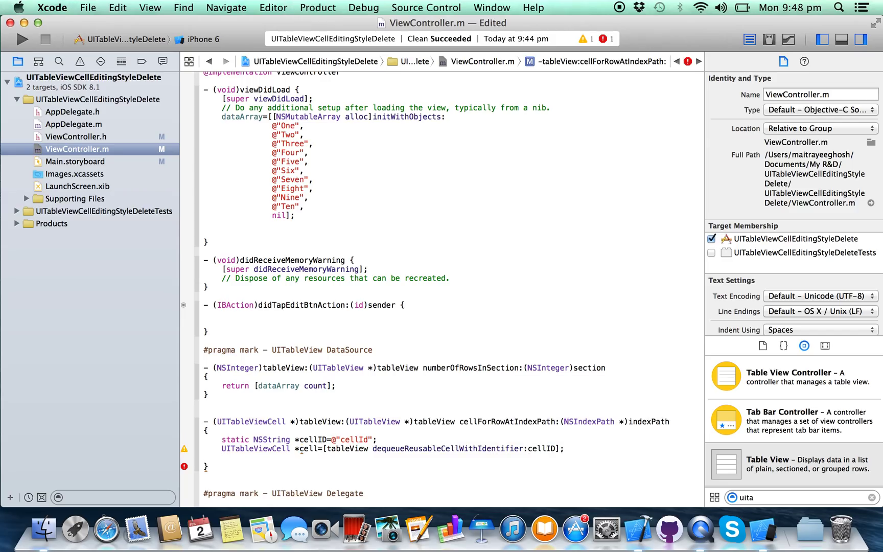
When cell is nil, alloc a UITableViewCell with subtitle style and reuseIdentifier cellID
text(if (cell) {)
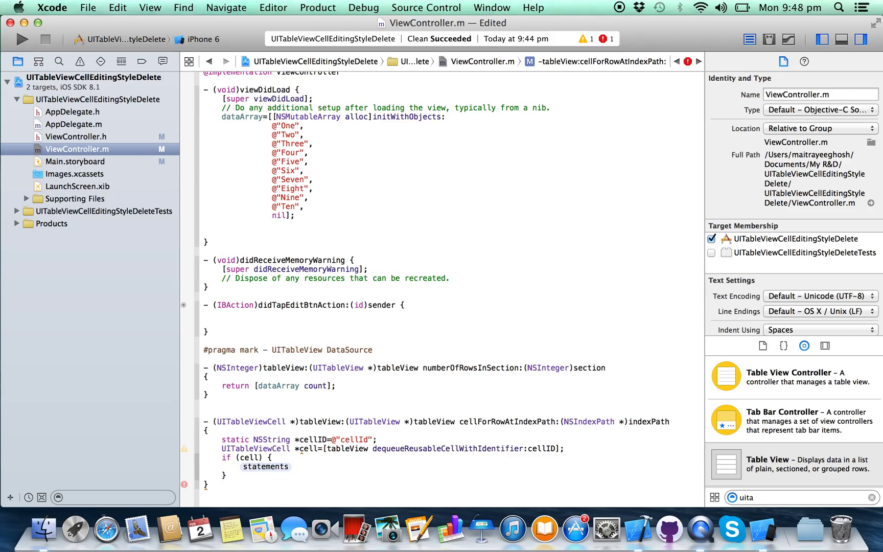
text(==nil)
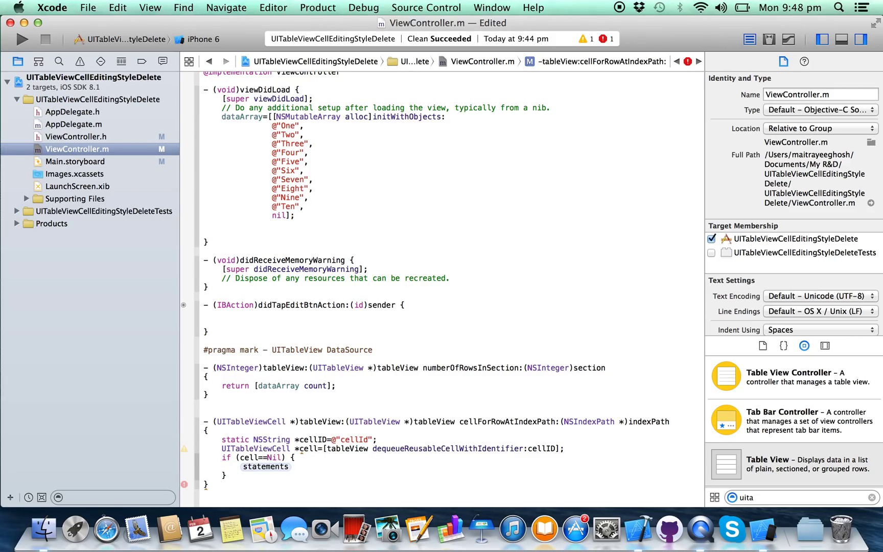
text(ce)
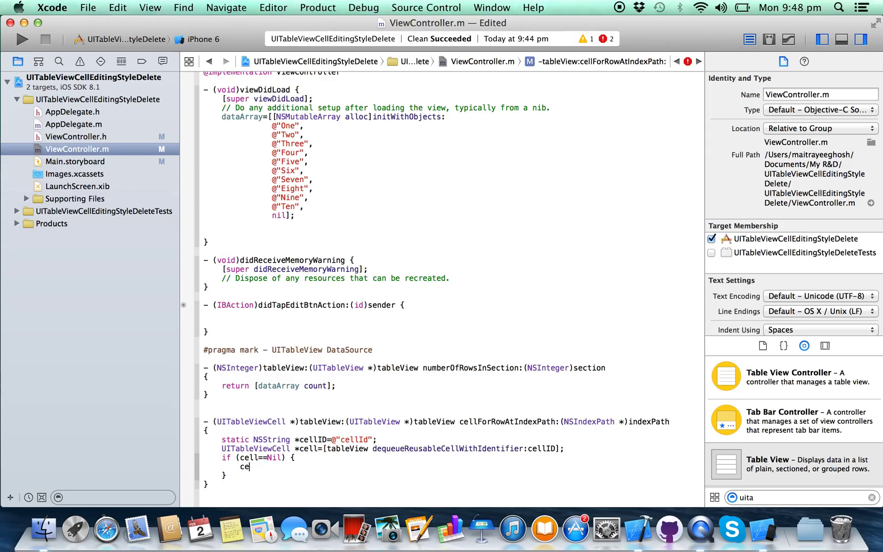
text(ll=[)
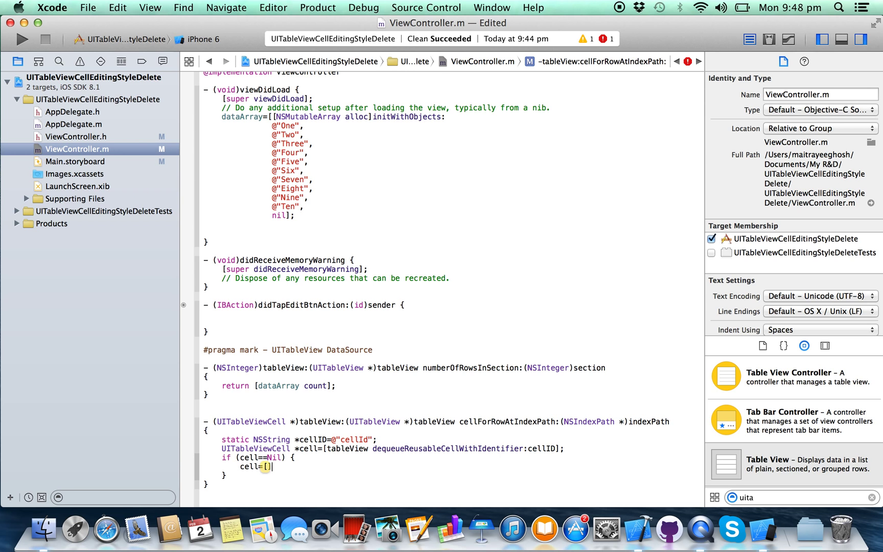
text(UITableViewCell)
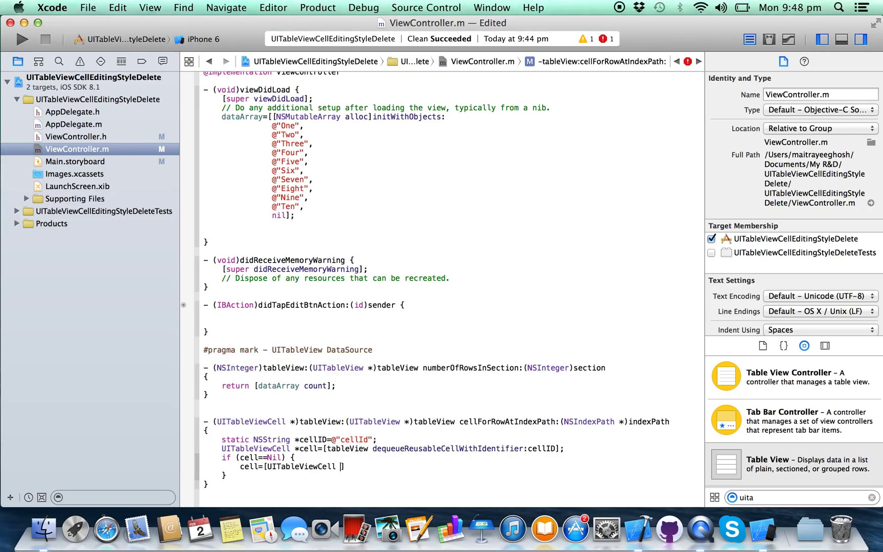
text(alloc])
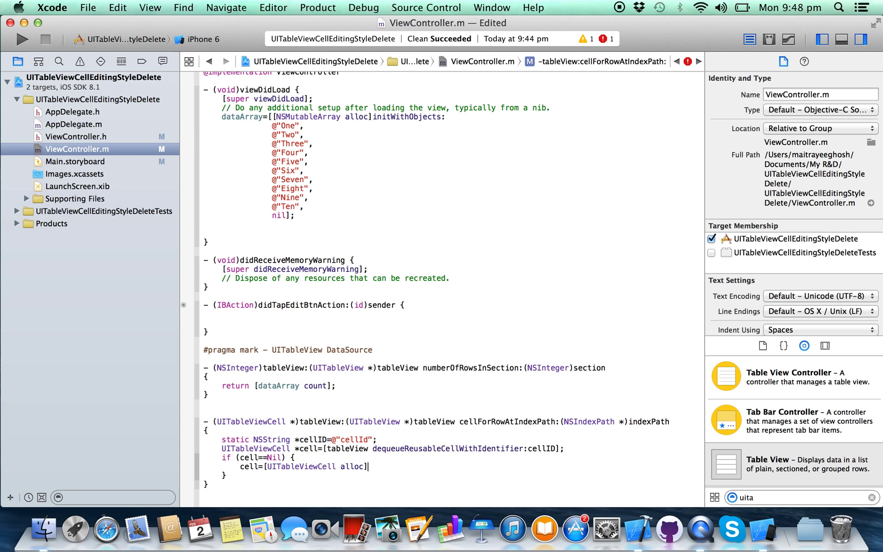
text(initWithStyle:UI reuseIdentifier:)
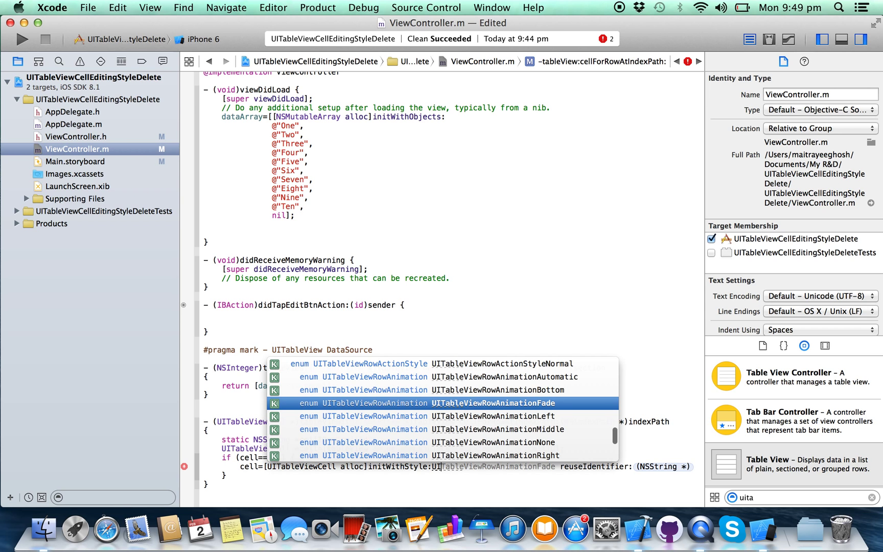
scroll(up, 3)
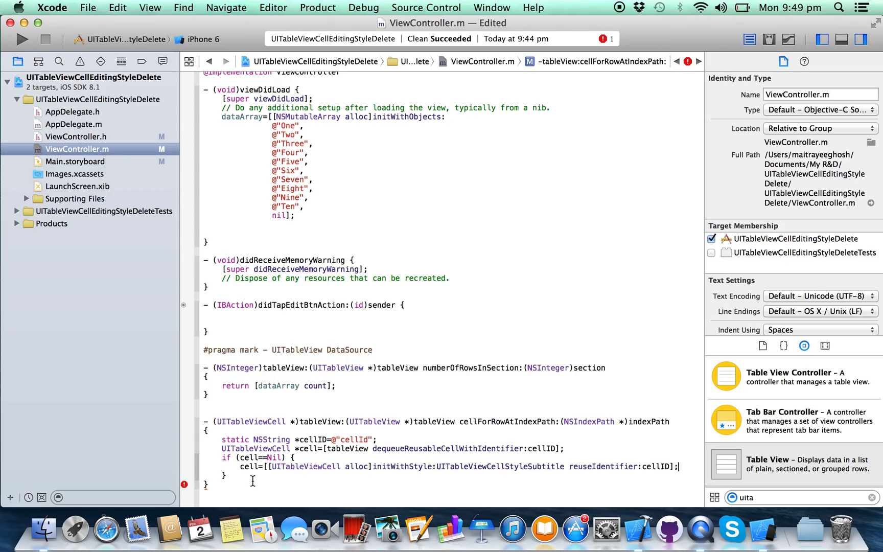
Set cell.textLabel.text to [dataArray objectAtIndex:indexPath.row] and return cell
text(c)
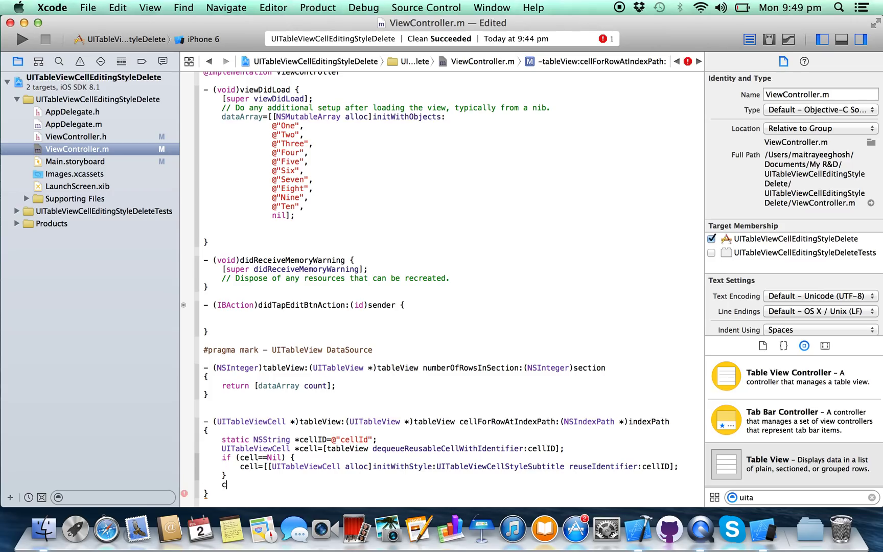
text(ell.textLabel)
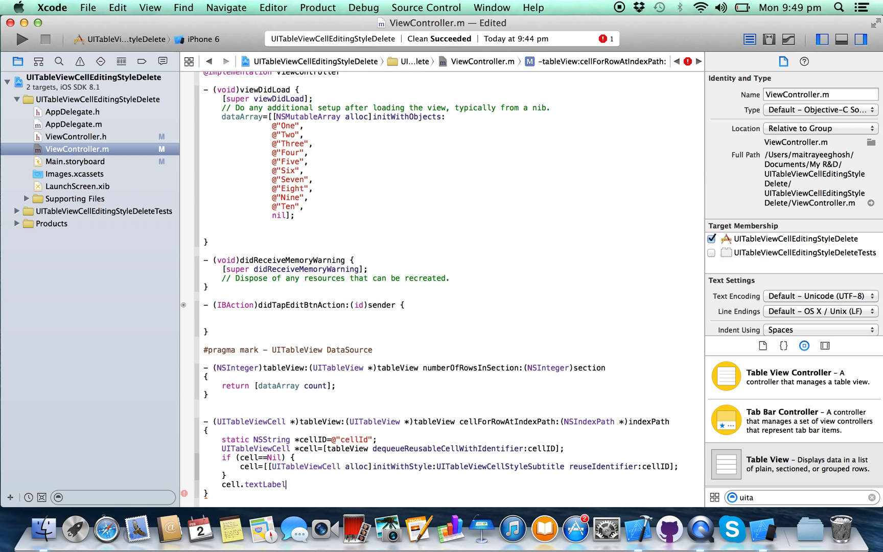
text(.alloc)
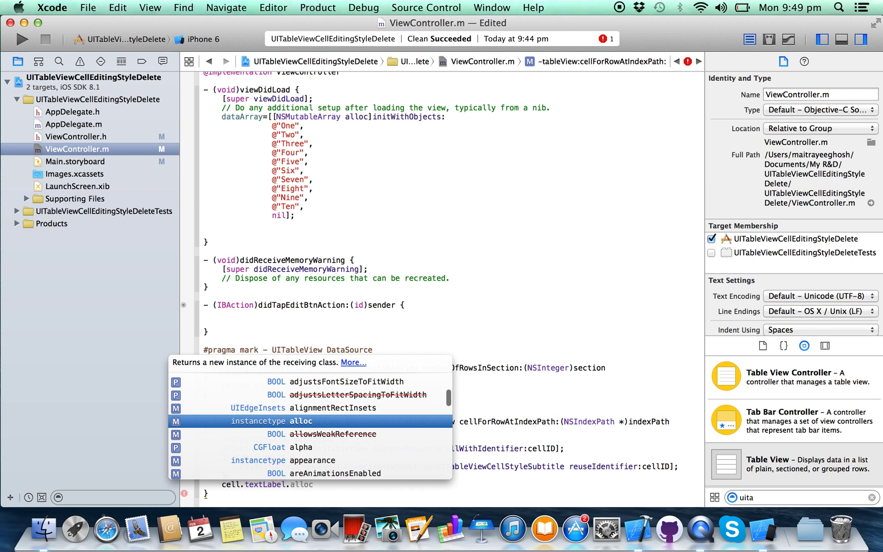
key(Escape)
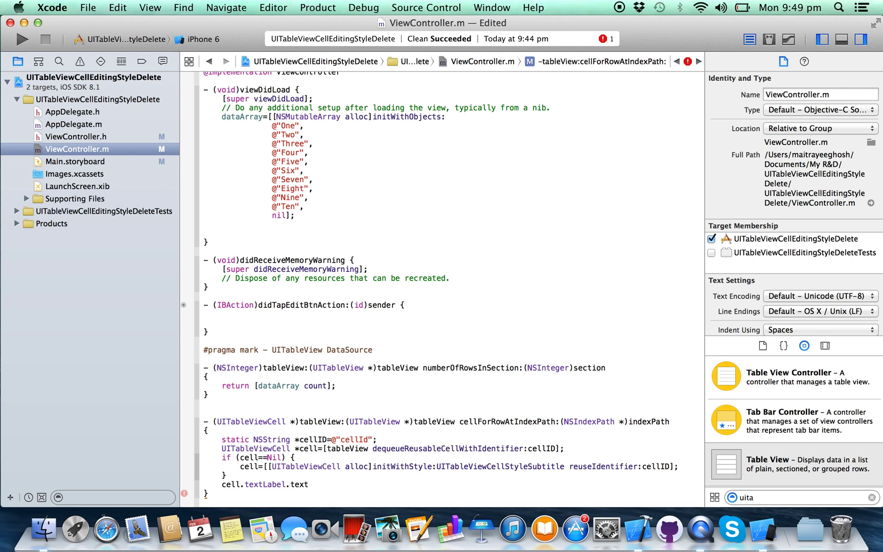
text(=[])
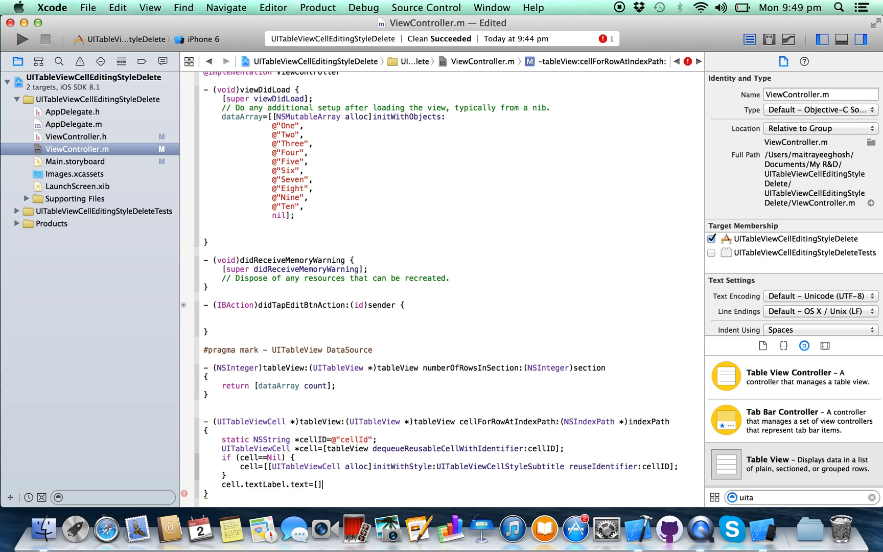
text(dataArray objectAtIndex:indexPath.row)
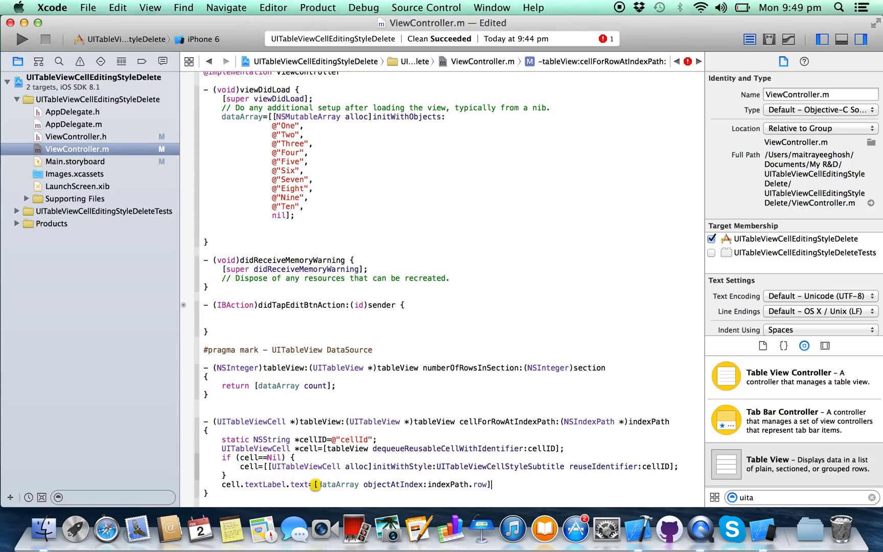
key(return)
text(return c)
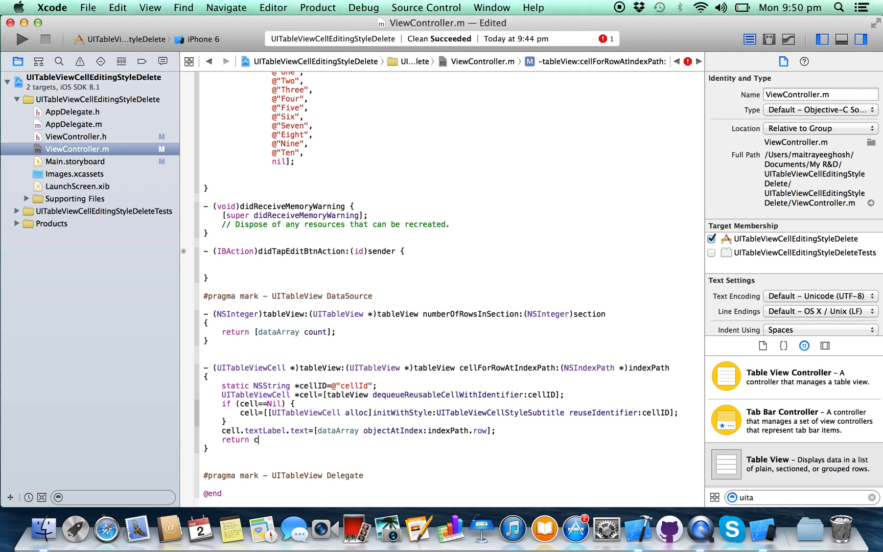
text(ell;)
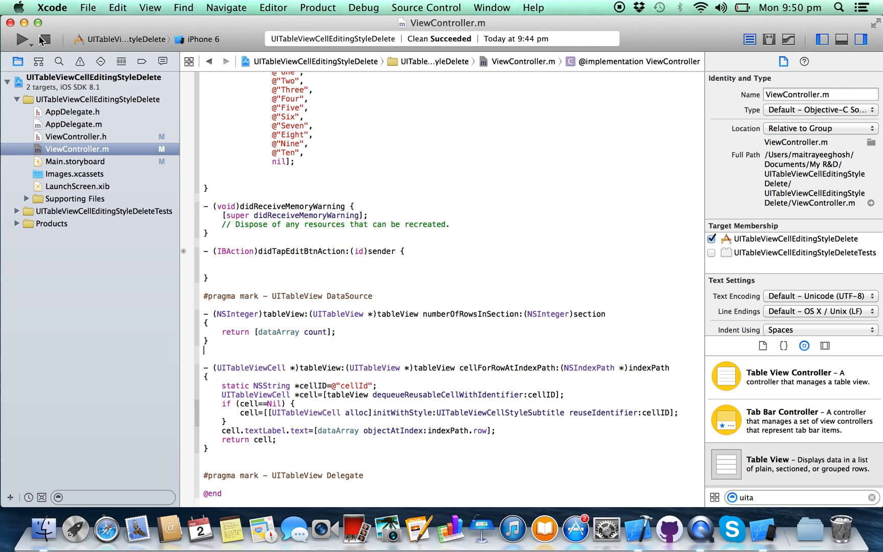
Run a build, then set the table view's delegate to self in viewDidLoad
click(22, 39)
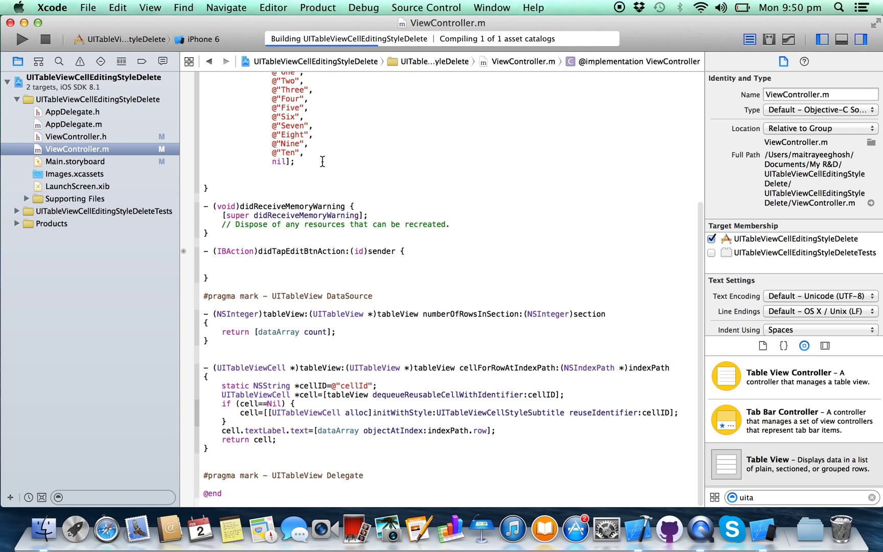
mouse_move(354, 302)
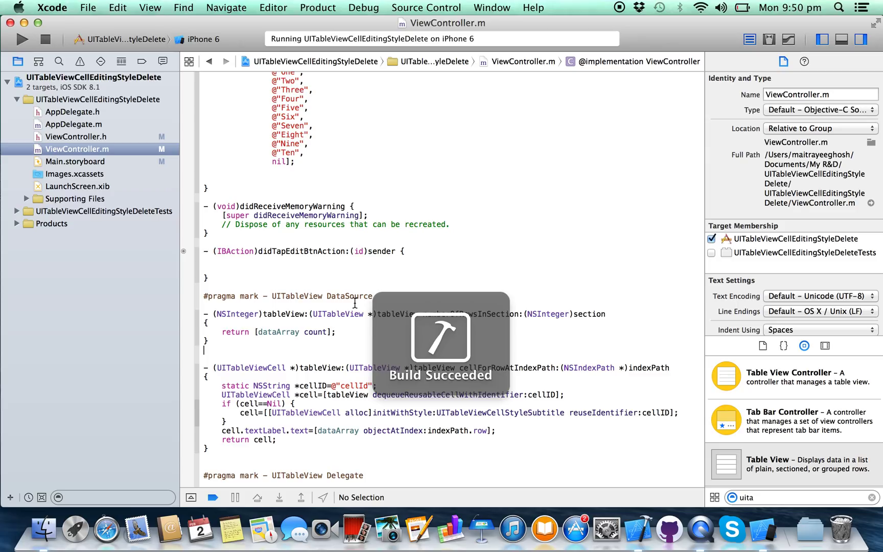
click(22, 39)
text(_mTableView)
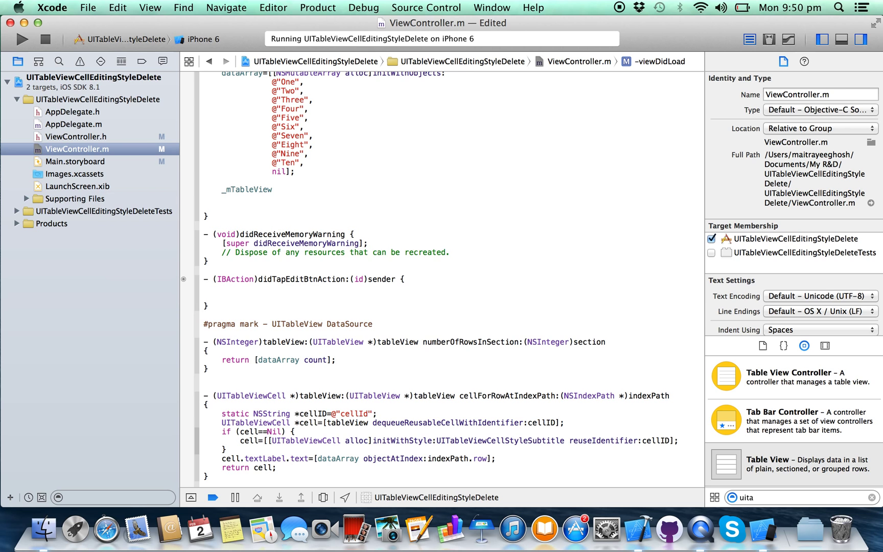
text(.delegate=)
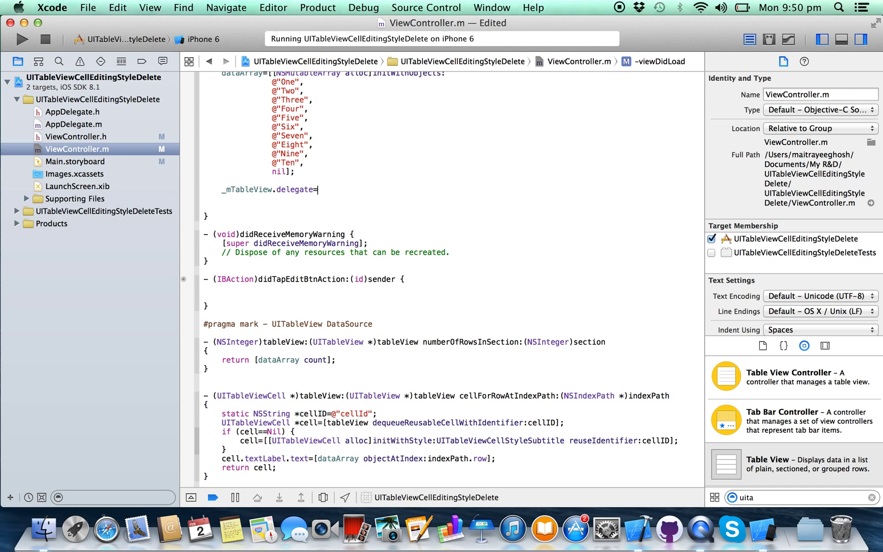
text(self;)
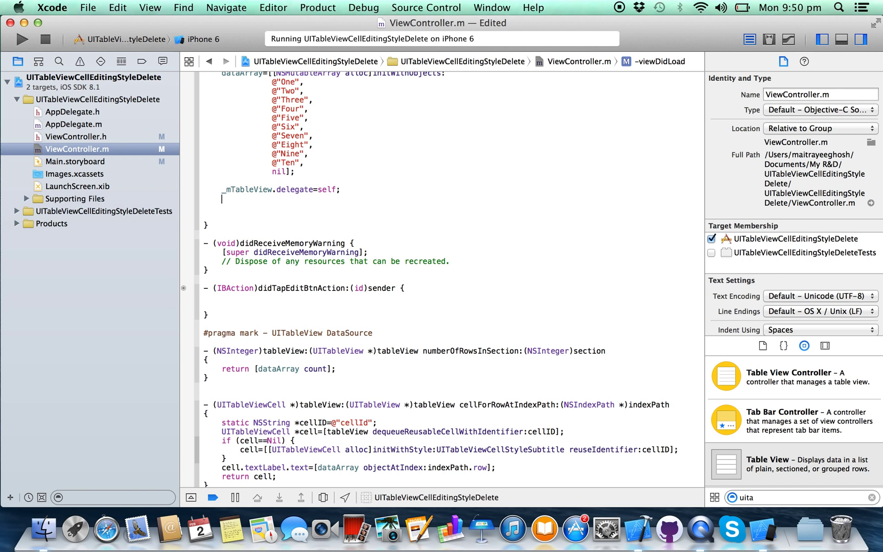
Set _mTableView.dataSource to self and build and run the app
text(_mTableView)
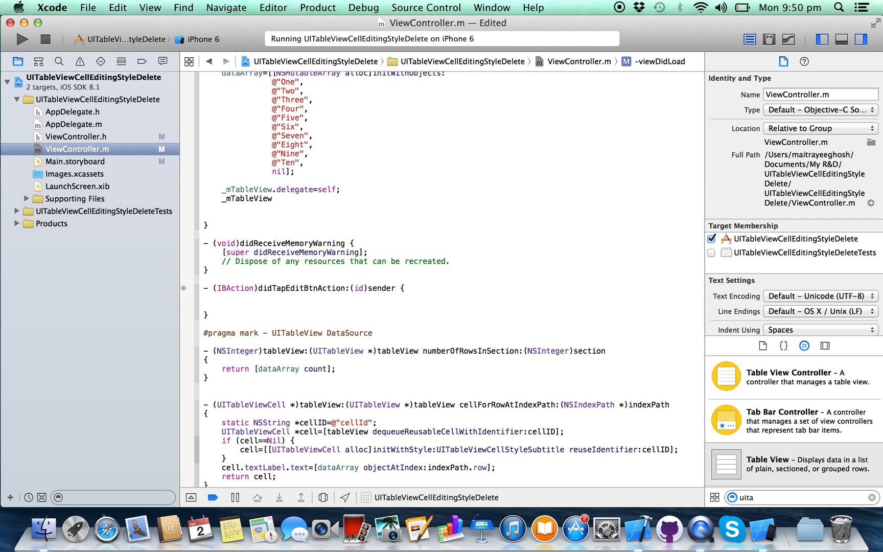
text(.dataSource)
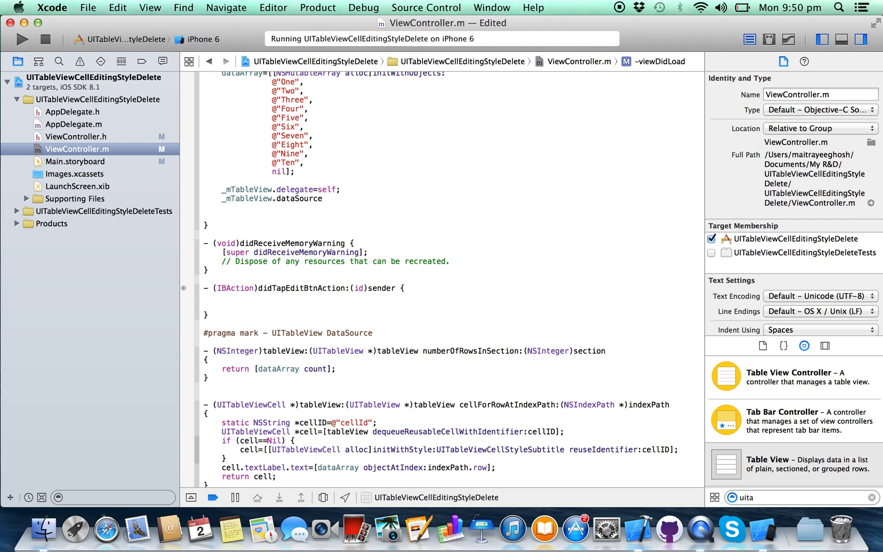
text(=self;)
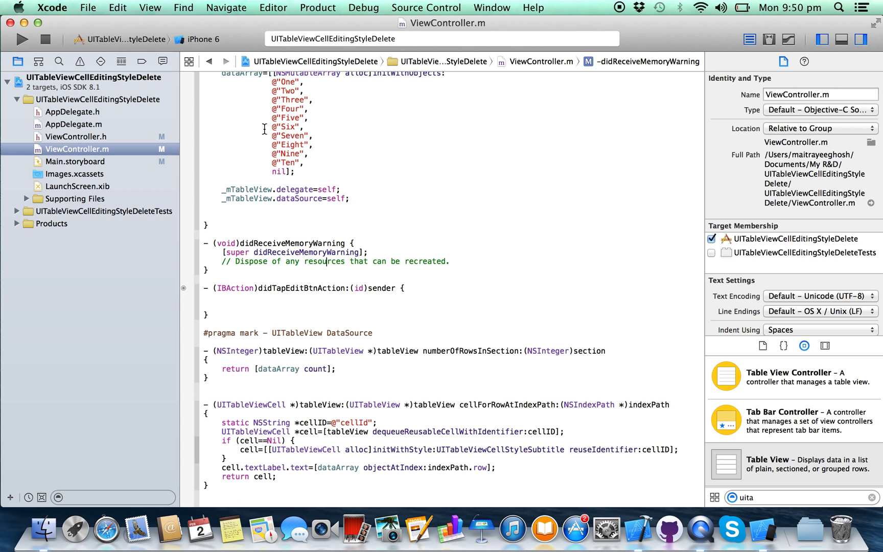
click(21, 38)
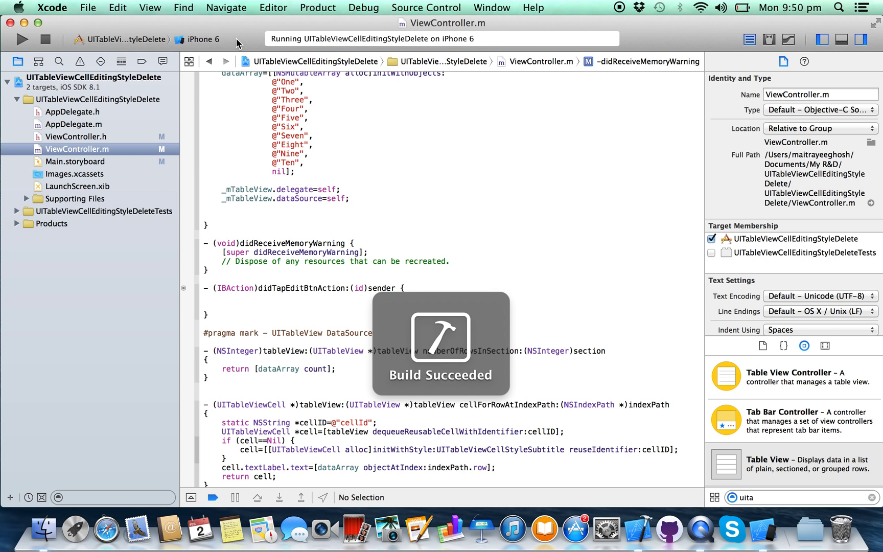
Call [_mTableView setEditing:YES animated:YES] inside didTapEditBtnAction:
click(22, 39)
text([_mTableView)
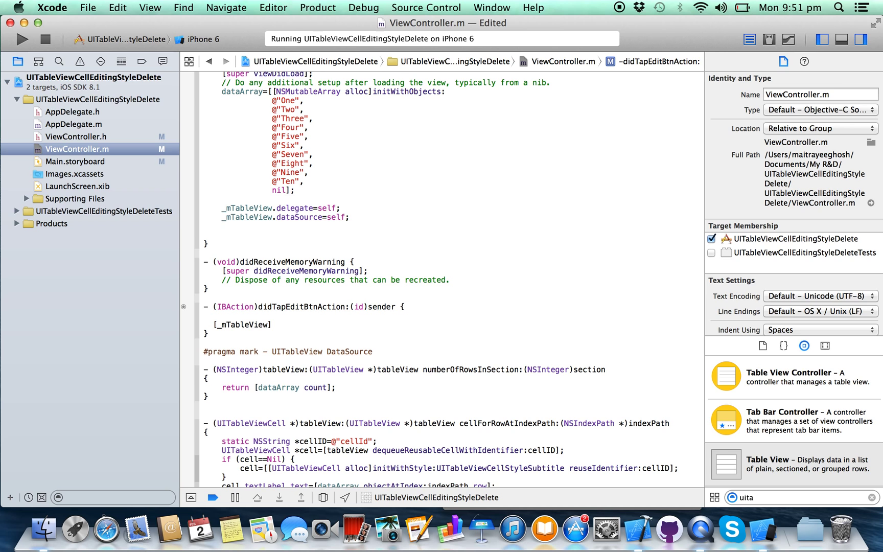
text(setEditing:YES animated:(BOOL)
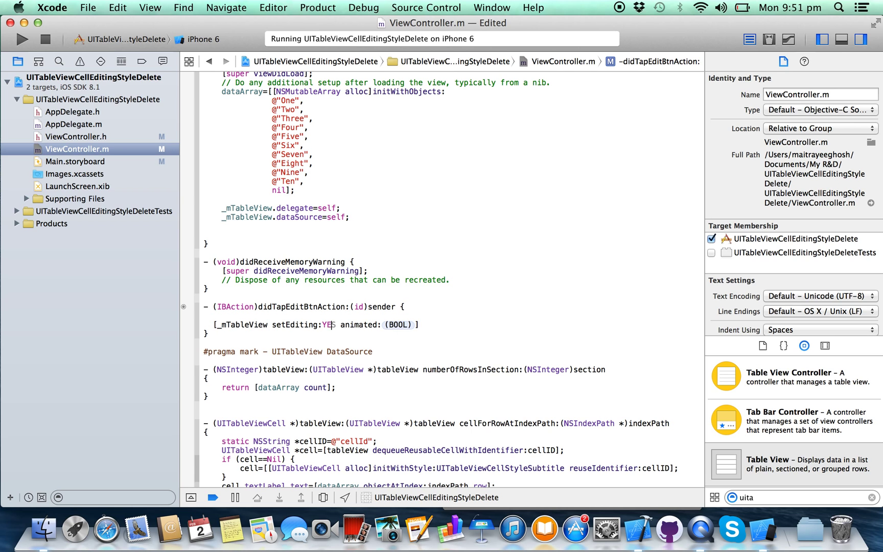
double_click(397, 324)
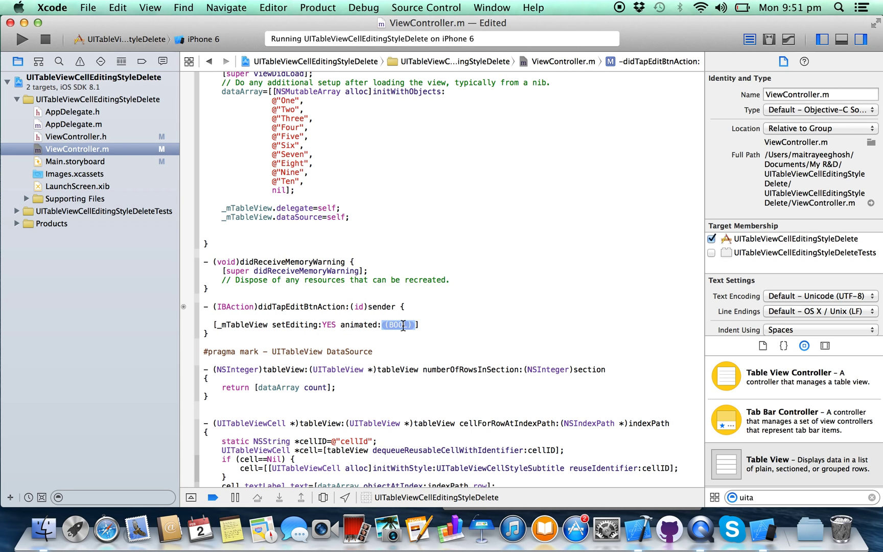
text(YES)
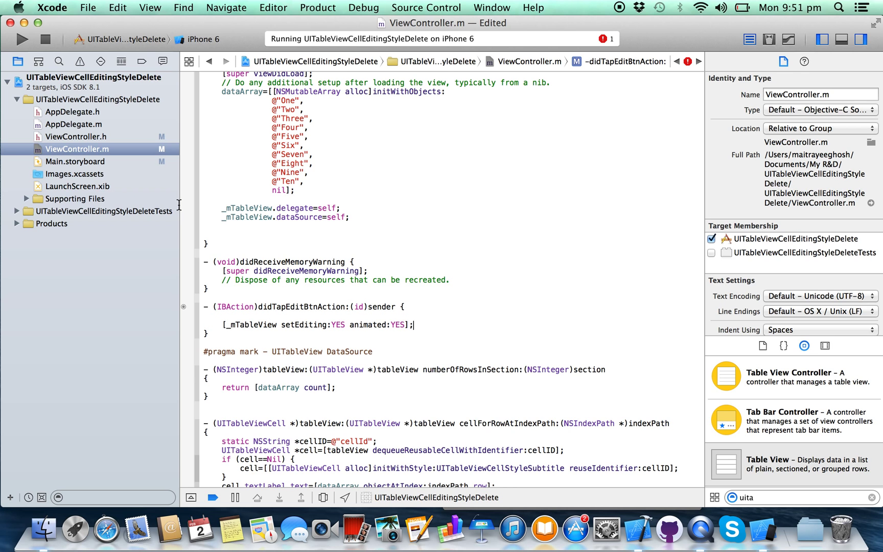
From ViewController.h, go to UITableViewDelegate's declaration and scroll to its Editing methods
click(76, 136)
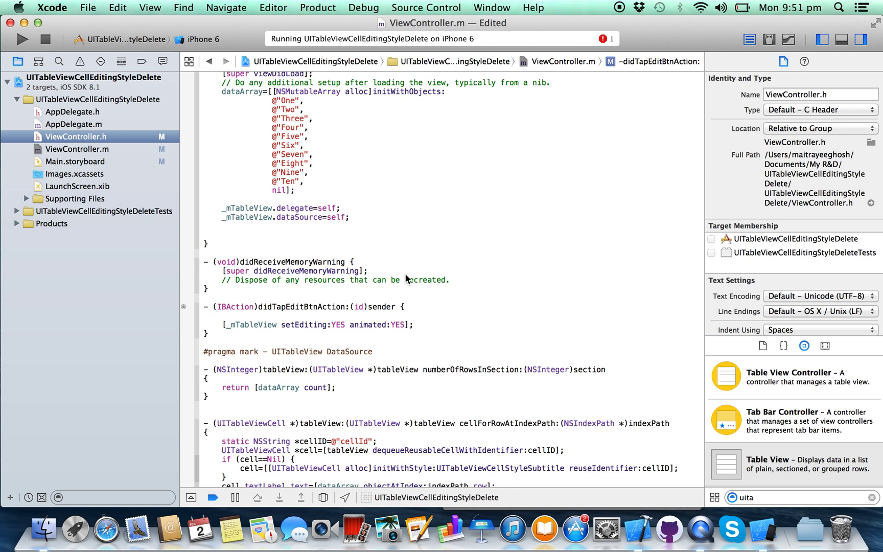
click(76, 136)
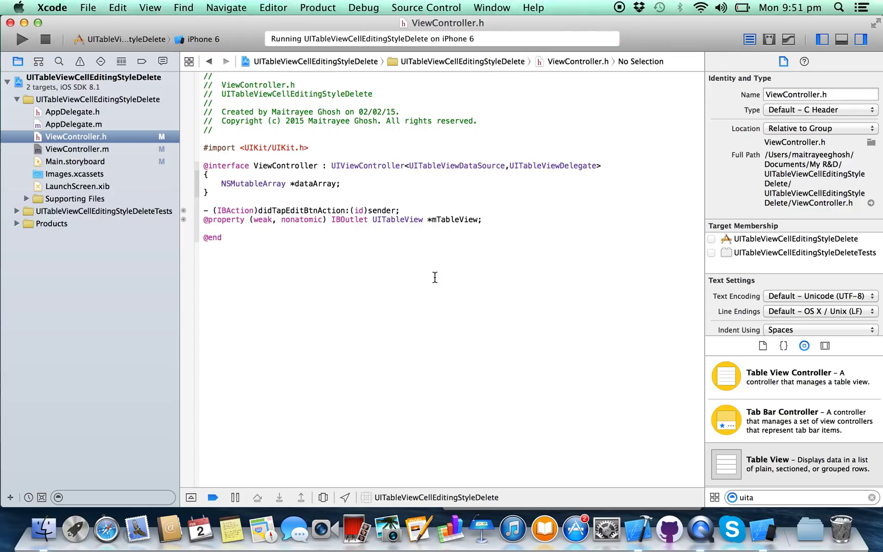
mouse_move(466, 178)
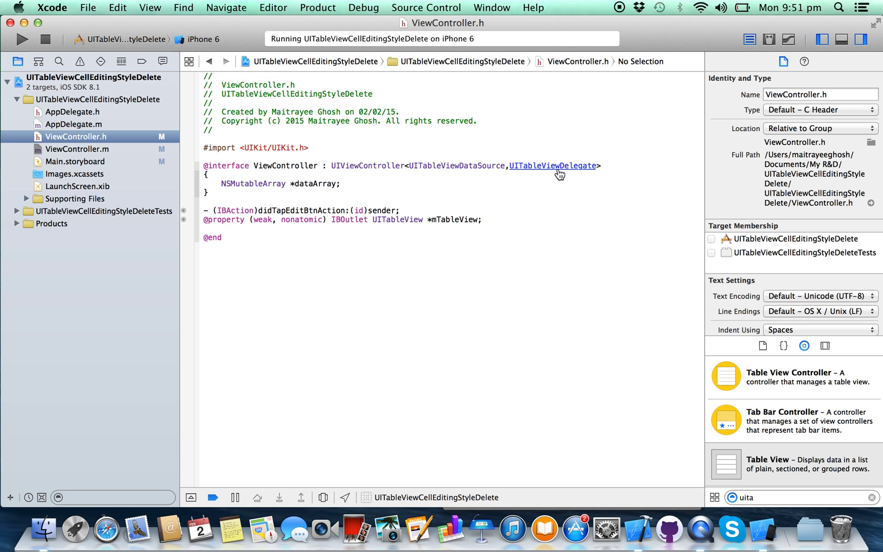
click(552, 165)
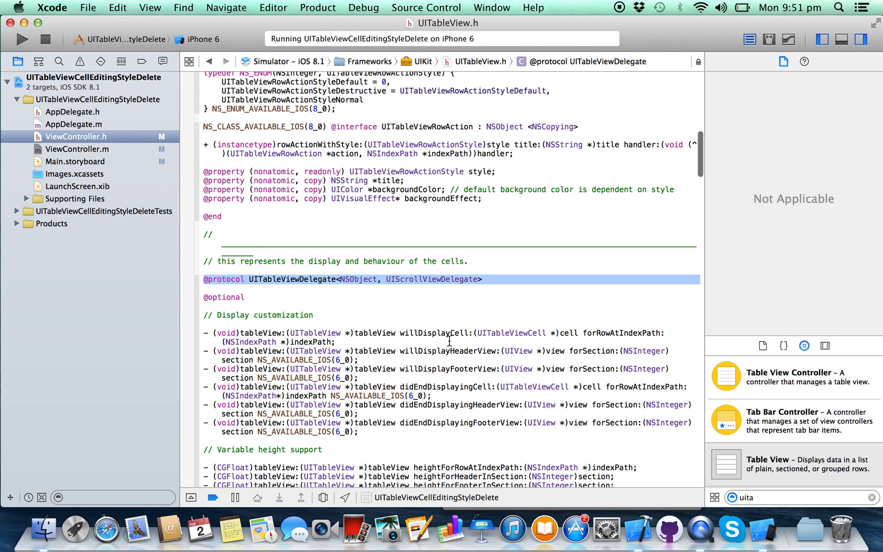
scroll(down, 3)
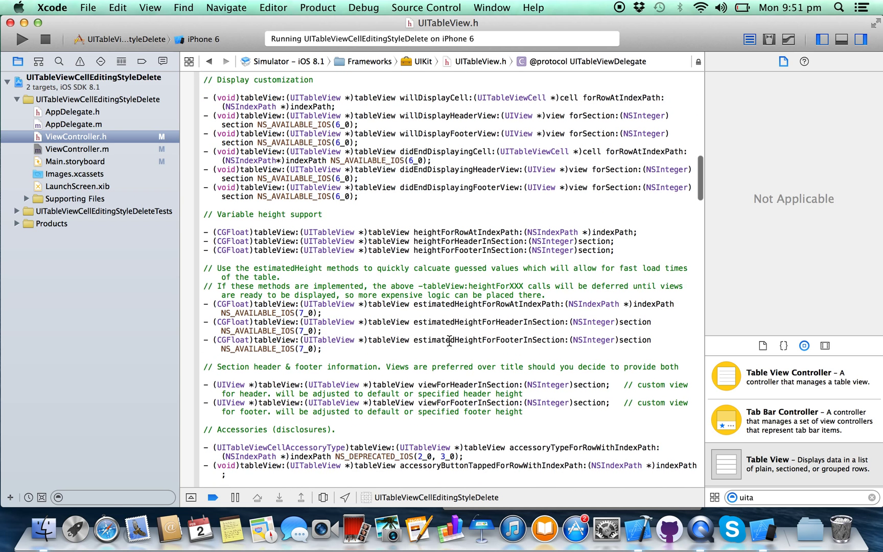
scroll(down, 3)
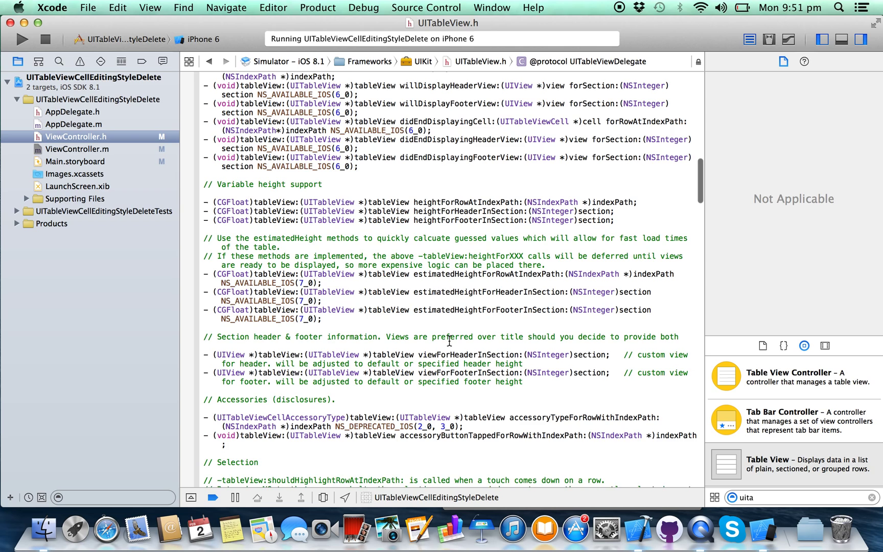
scroll(down, 3)
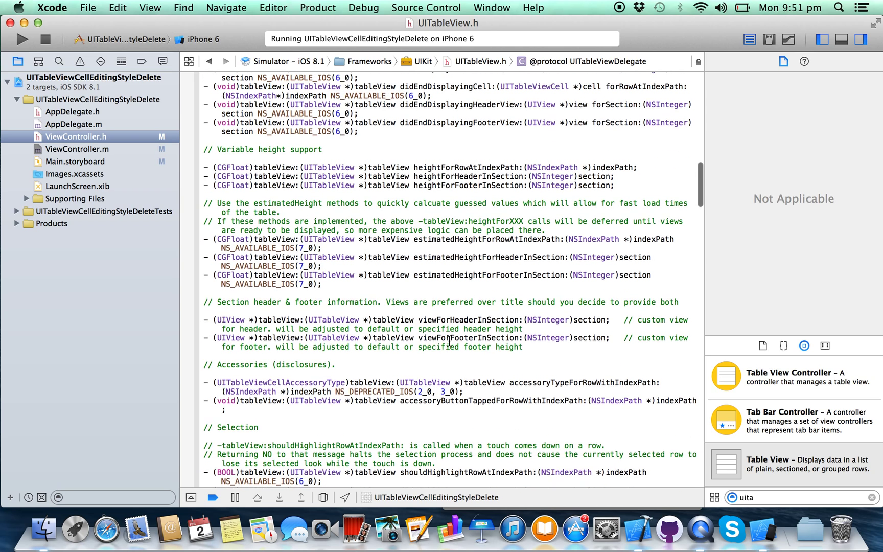
scroll(down, 3)
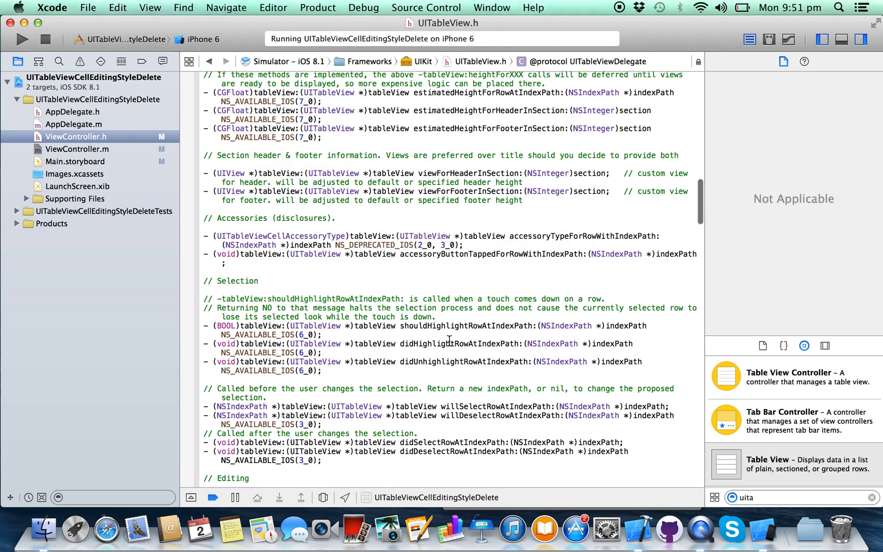
scroll(down, 3)
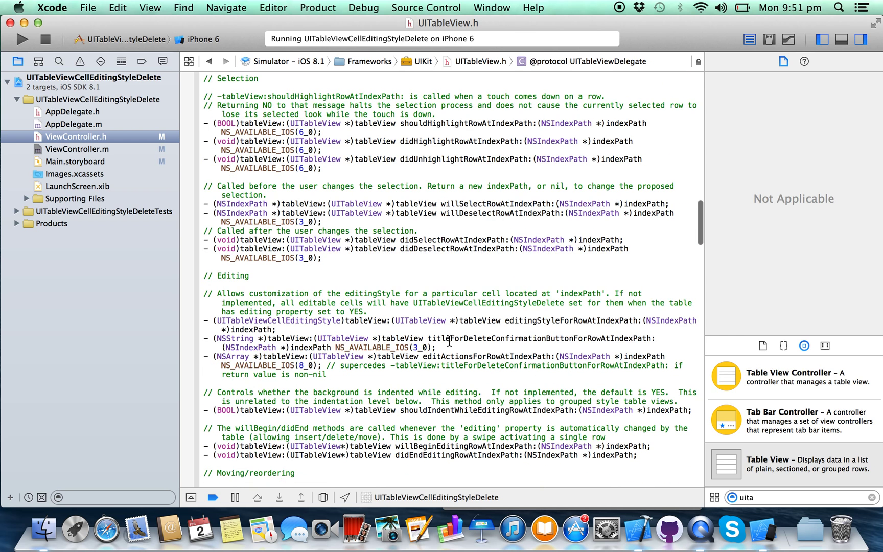
scroll(down, 3)
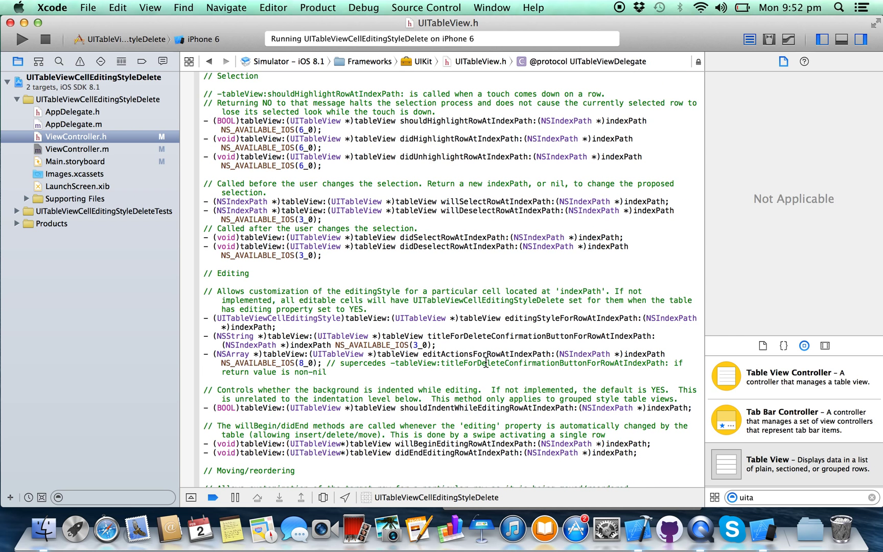
mouse_move(283, 328)
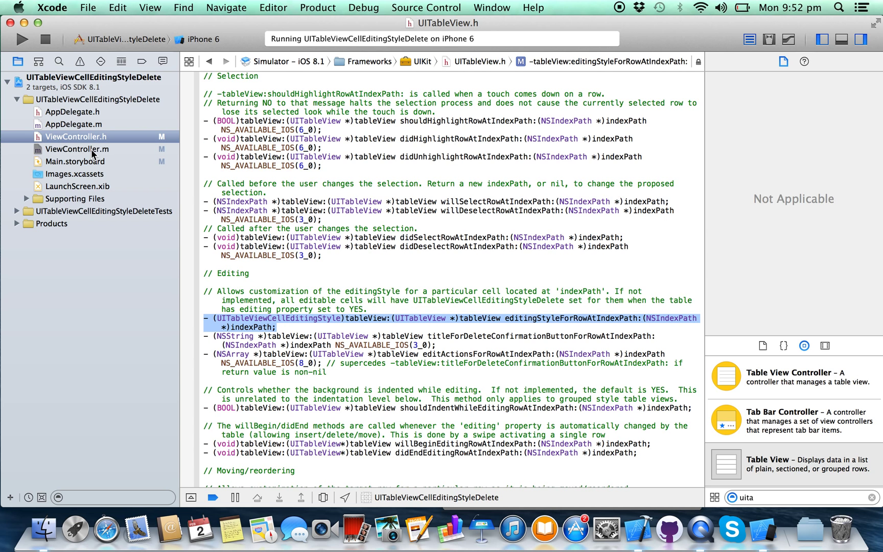
Implement editingStyleForRowAtIndexPath: in ViewController.m returning UITableViewCellEditingStyleDelete
click(77, 148)
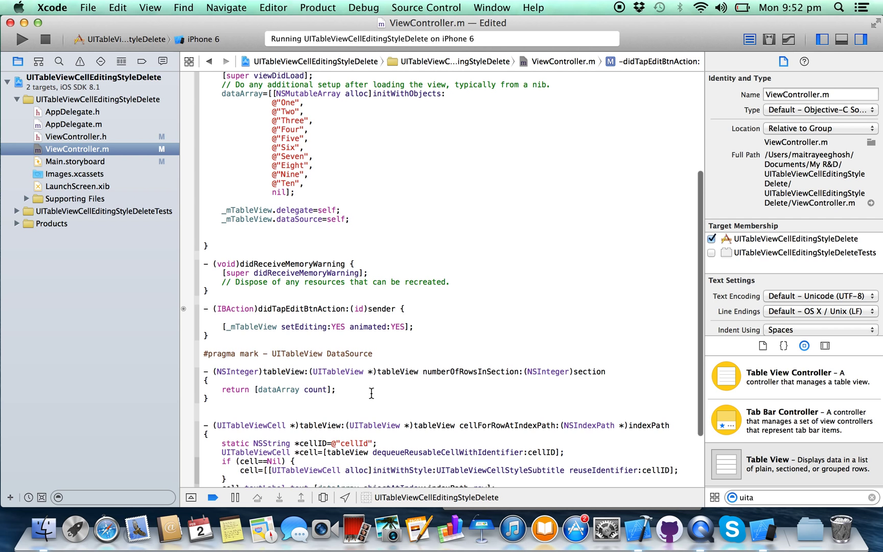
scroll(down, 3)
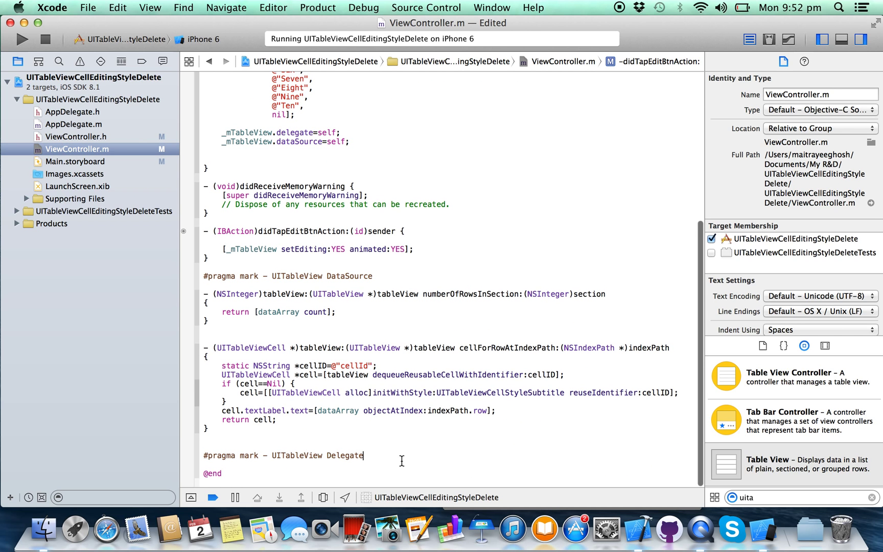
text(- (UITableViewCellEditingStyle)tableView:(UITableView *)tableView editingStyleForRowAtIndexPath:(NSIndexPath *)indexPath;)
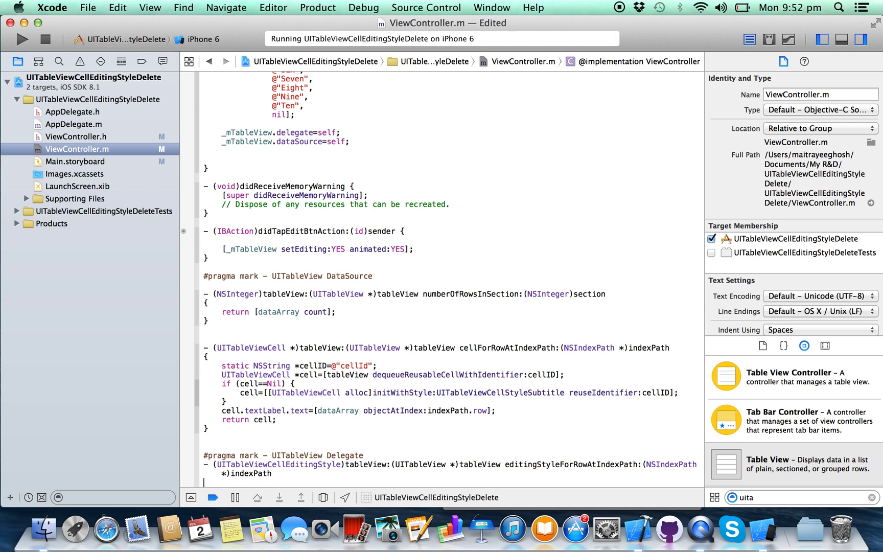
text(re)
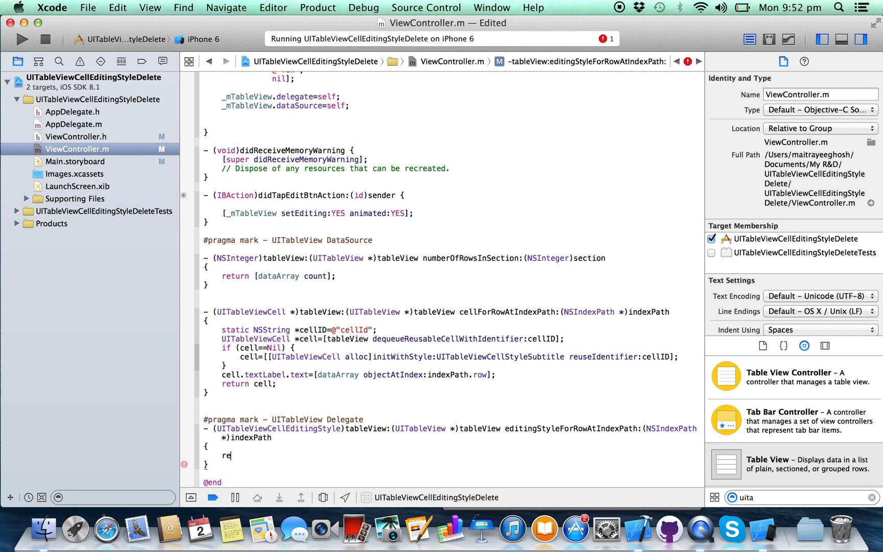
text(turn ui)
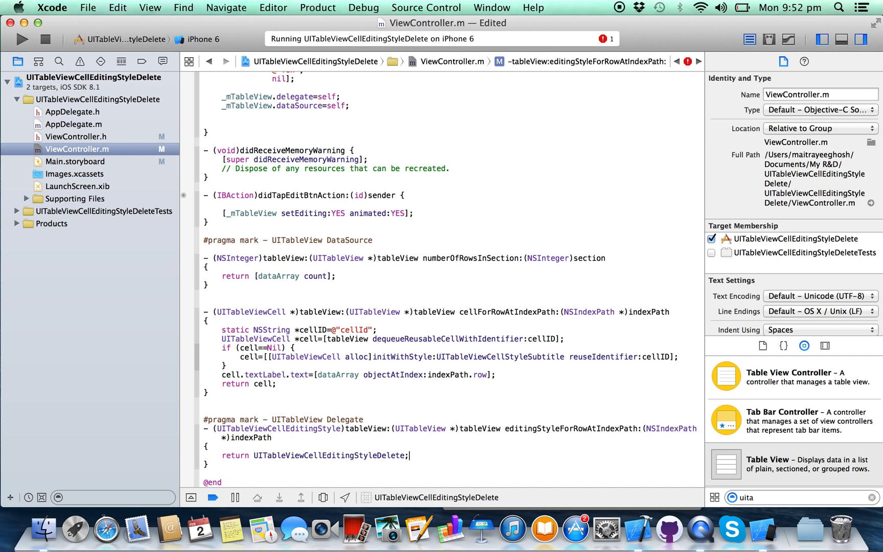
click(76, 137)
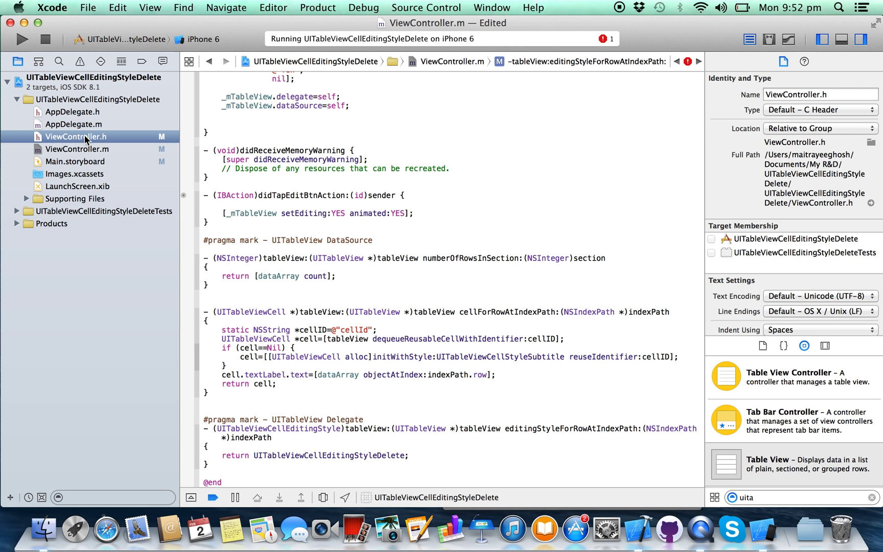
Select the commitEditingStyle:forRowAtIndexPath: declaration in UITableView.h, then return to ViewController.m
click(75, 137)
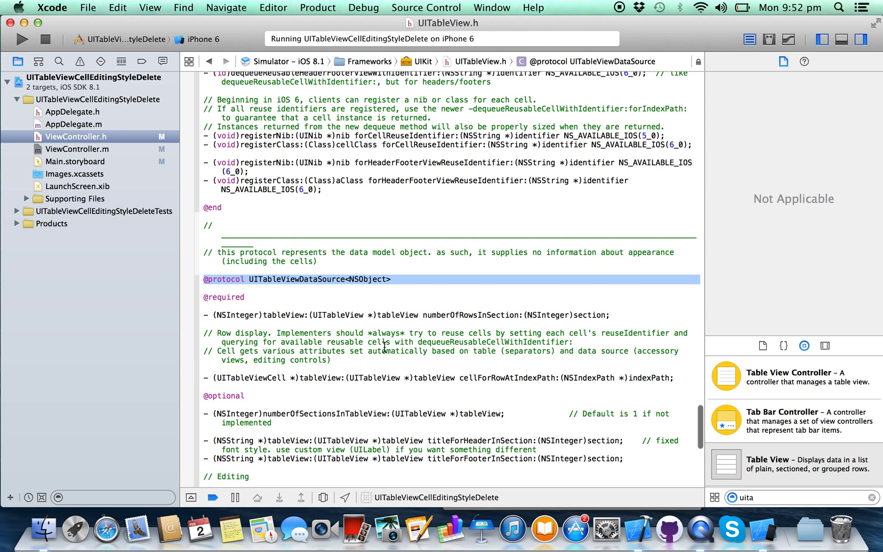
scroll(down, 3)
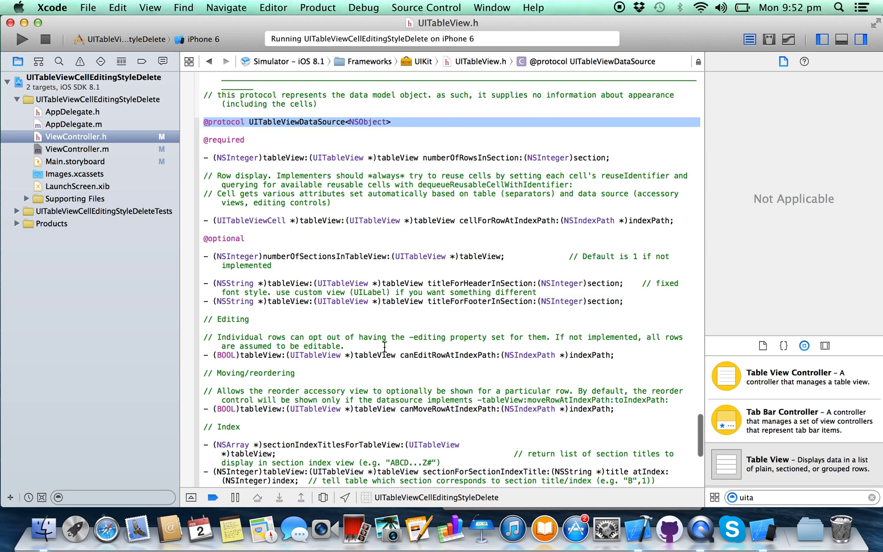
scroll(down, 3)
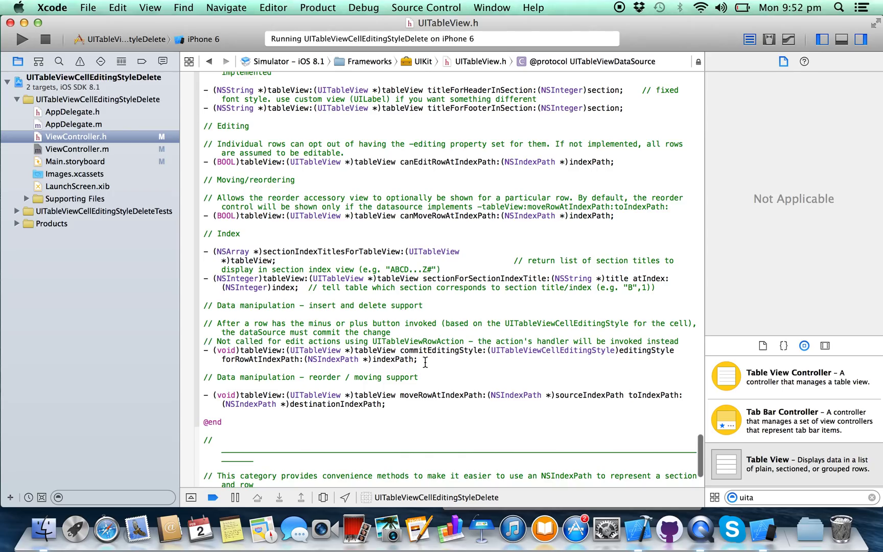
double_click(439, 350)
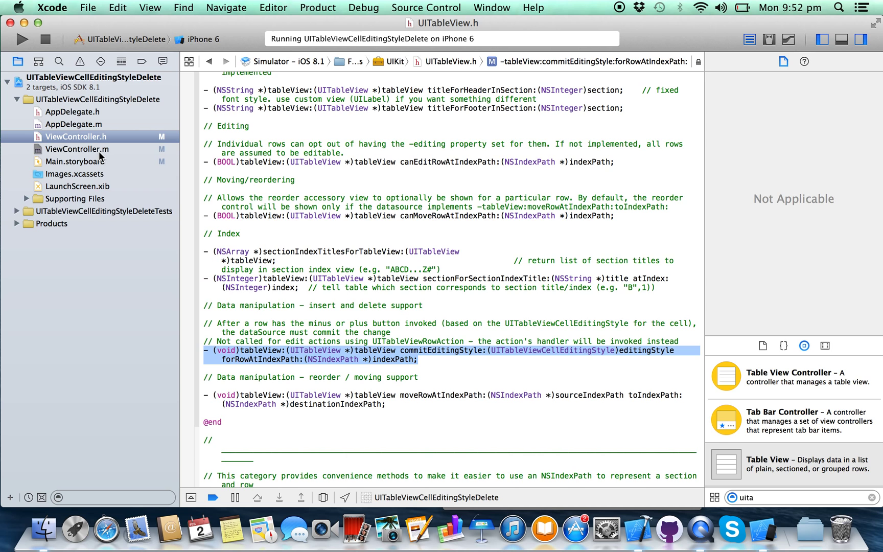
click(76, 149)
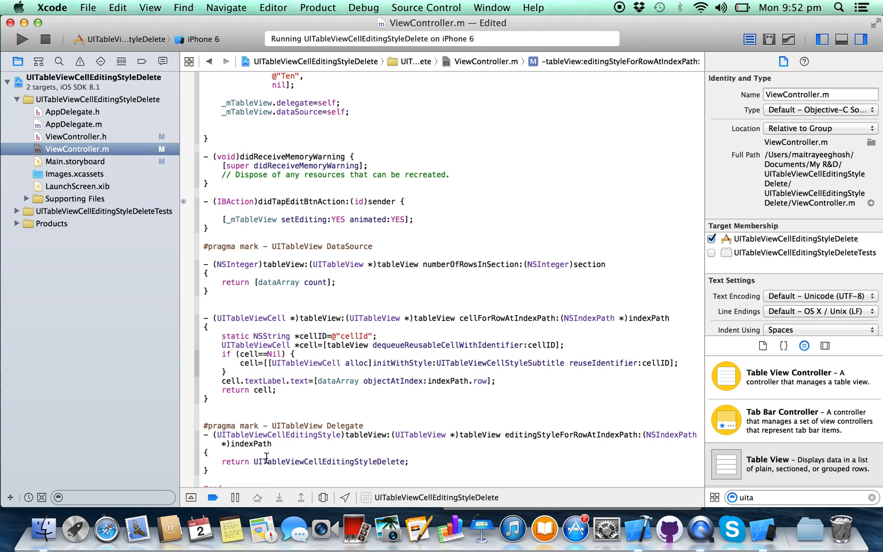
Paste commitEditingStyle and add an if checking editingStyle == UITableViewCellEditingStyleDelete
click(207, 409)
text(- (void)tableView:(UITableView *)tableView commitEditingStyle:(UITableViewCellEditingStyle)
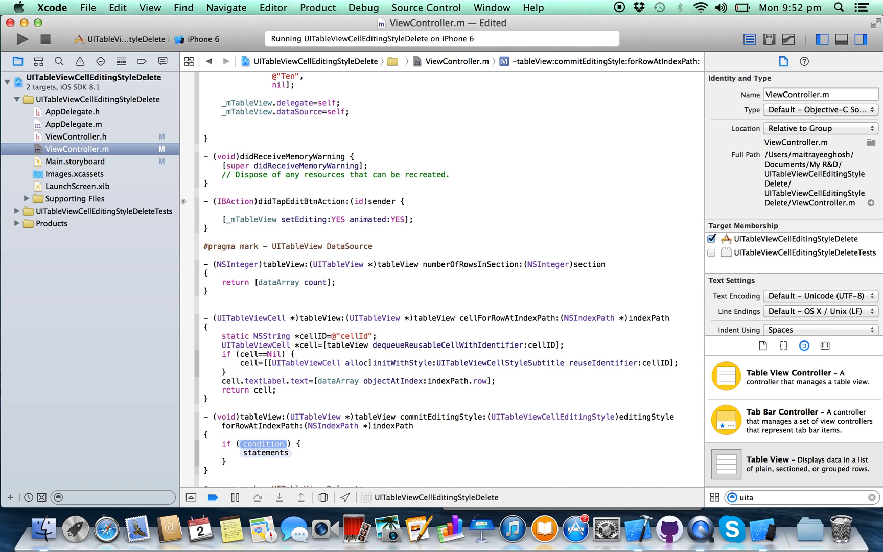
text(editingStyle)
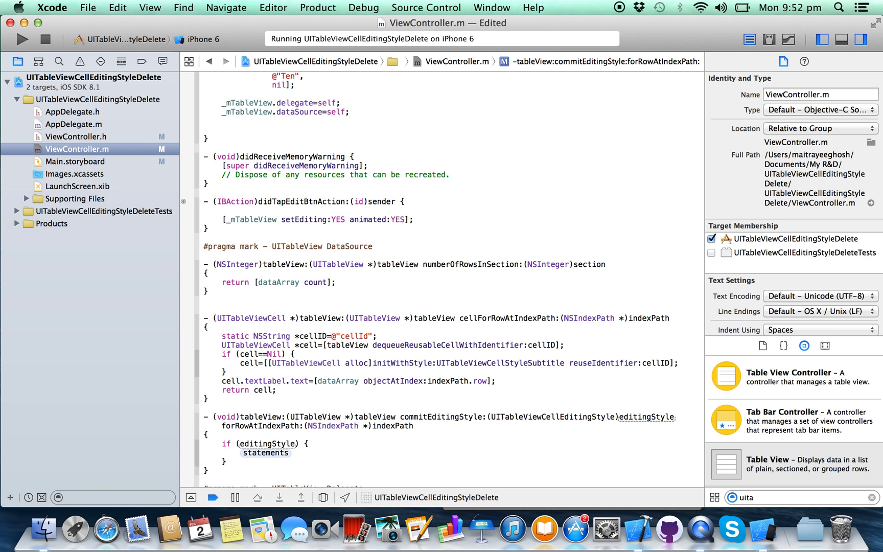
text(==)
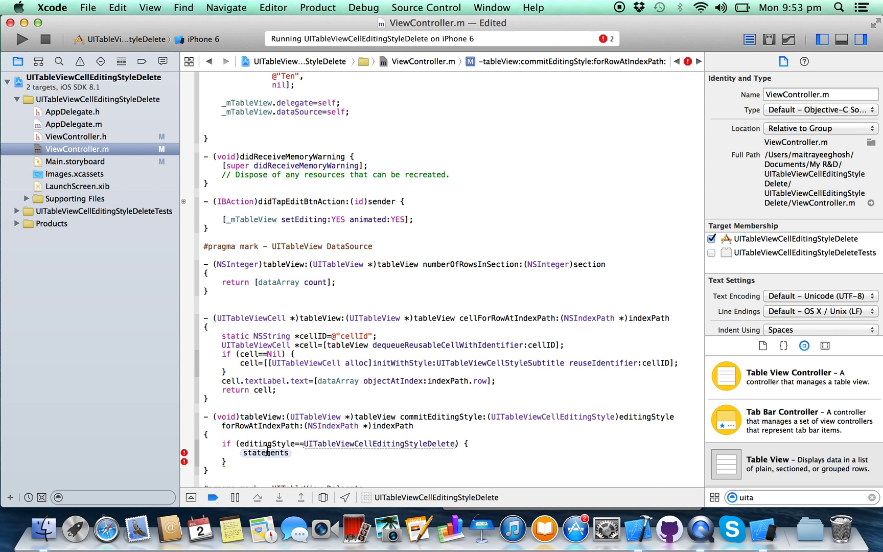
double_click(265, 453)
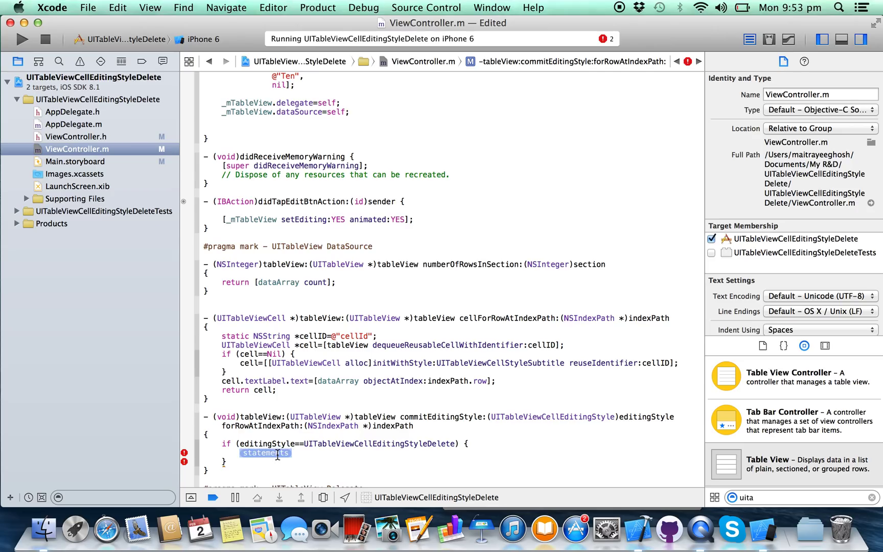
text([])
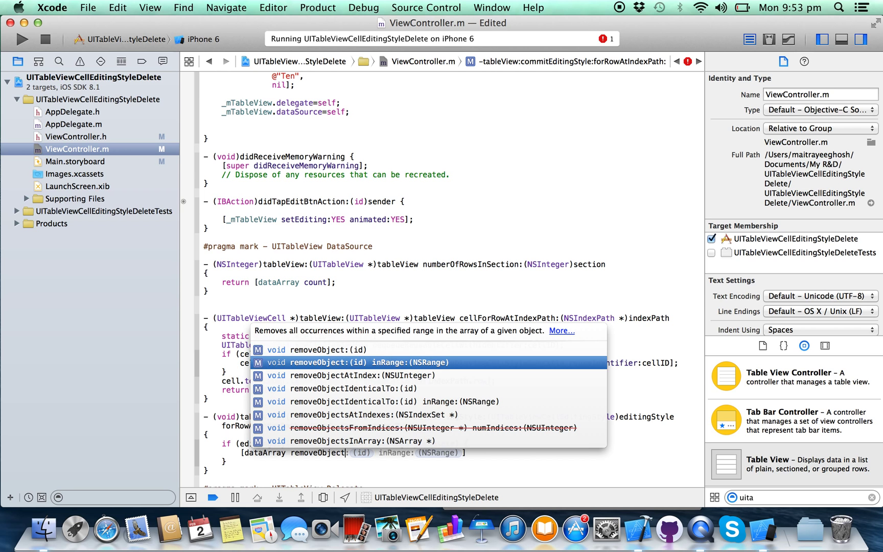
Remove the item at indexPath.row from dataArray with removeObjectAtIndex:
click(366, 375)
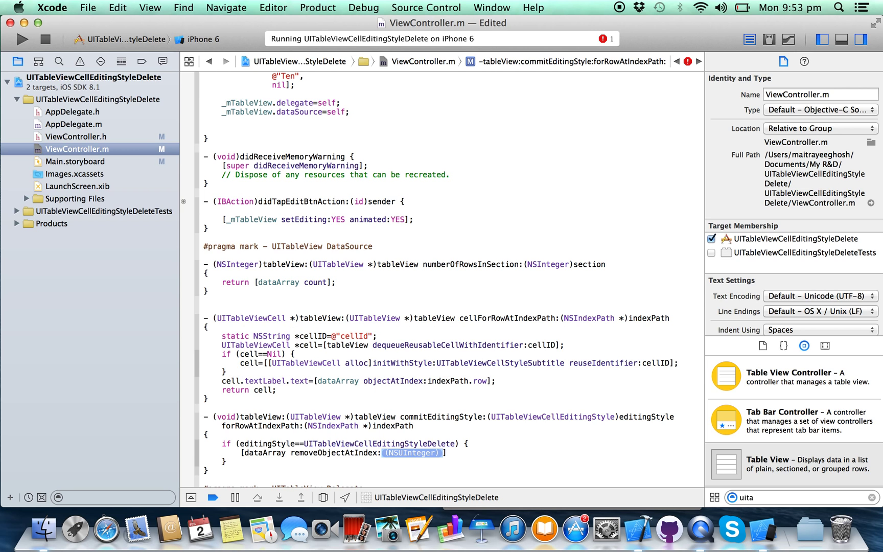
text(indexPath.row)
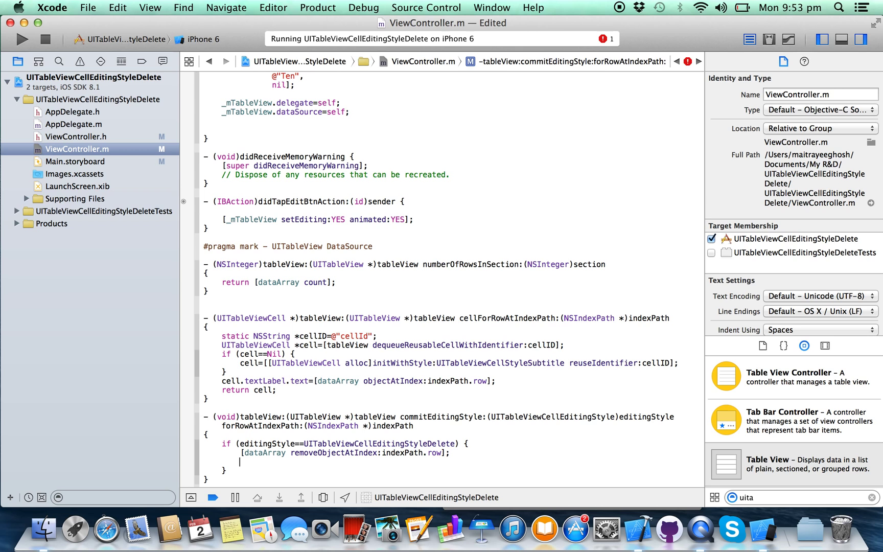
text([])
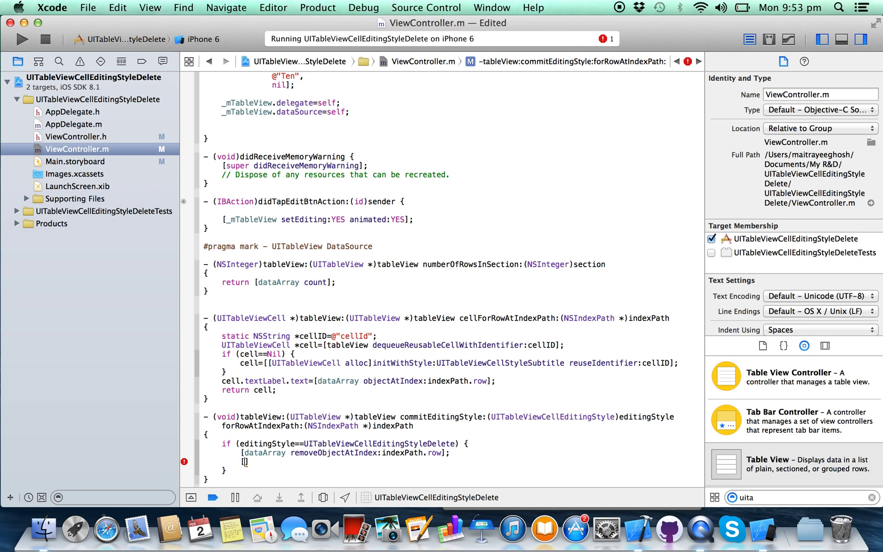
Delete the row from _mTableView with deleteRowsAtIndexPaths using UITableViewRowAnimationFade
text(_mTableView)
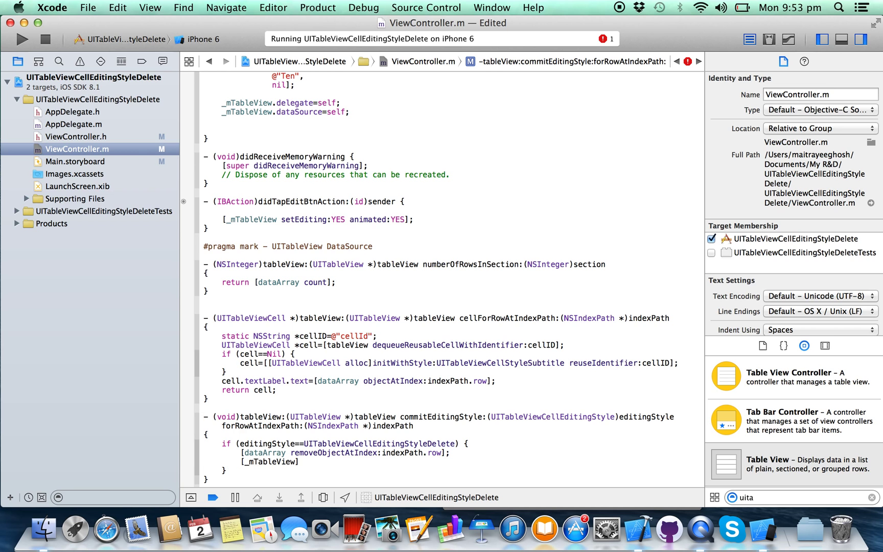
text(de)
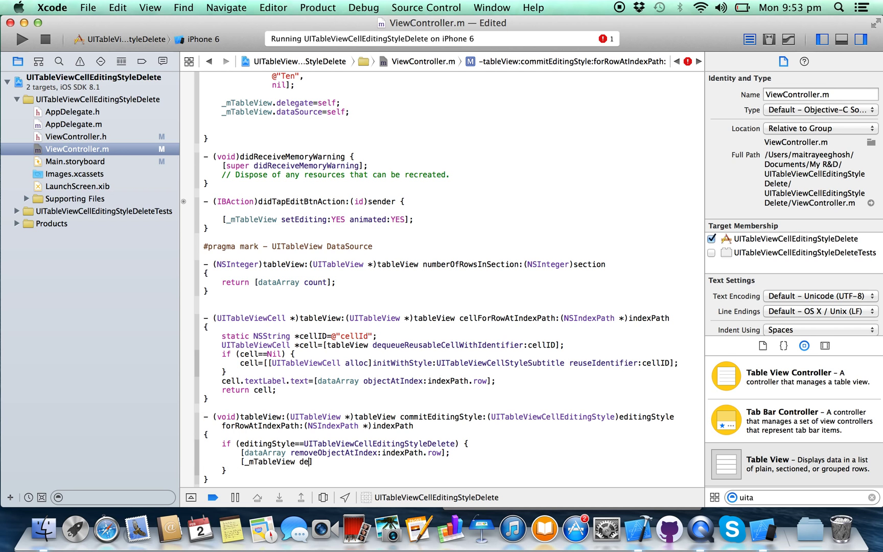
text(de)
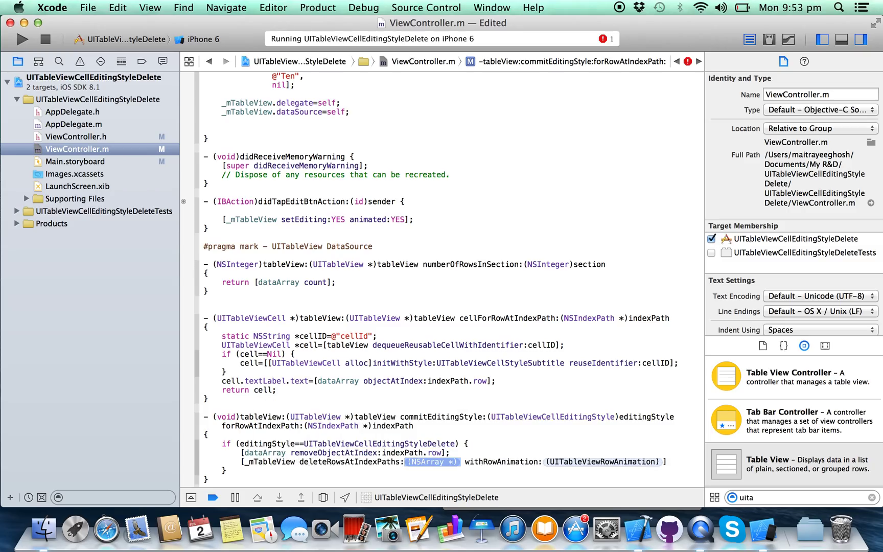
text([])
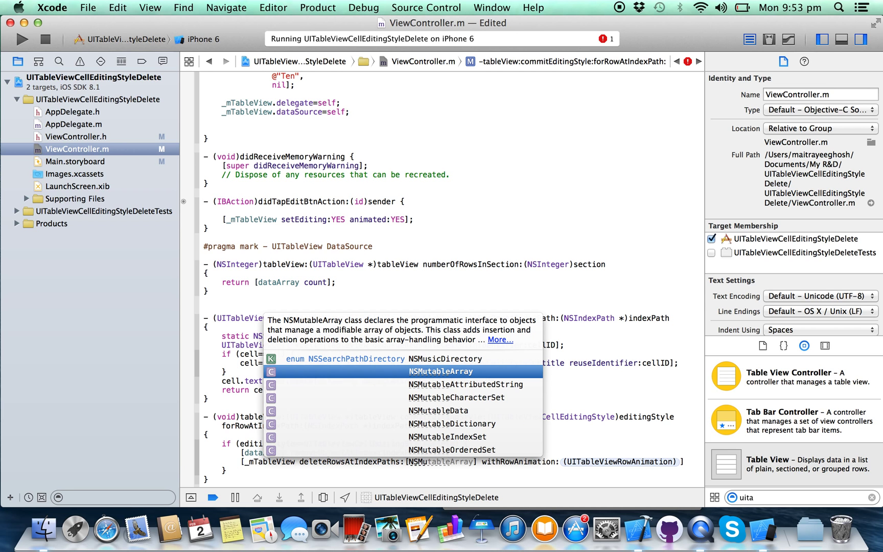
key(Escape)
text(tableArray arrayWithObject:indexPath)
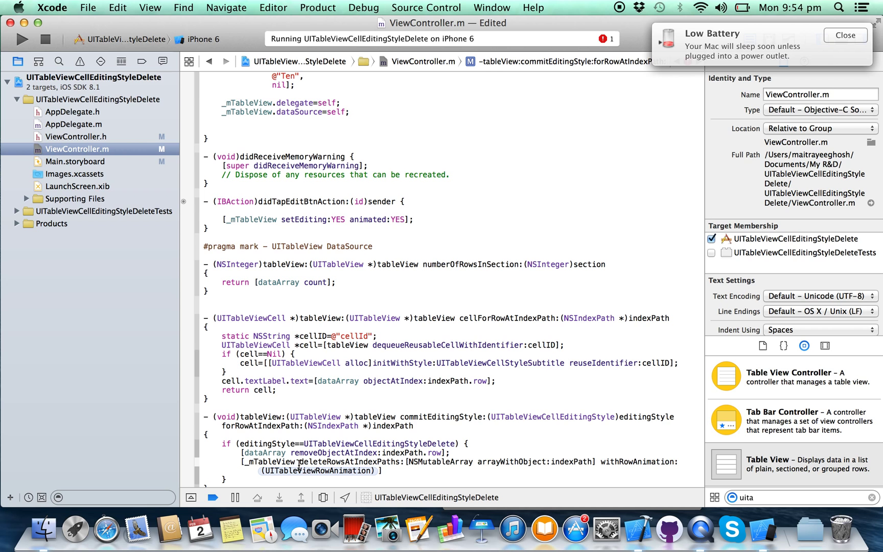
double_click(319, 470)
text(Fade)
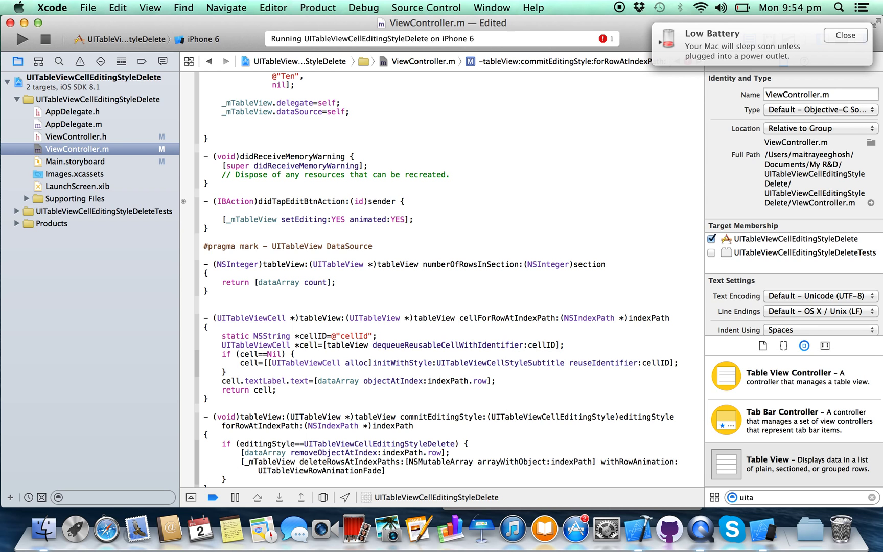
click(388, 471)
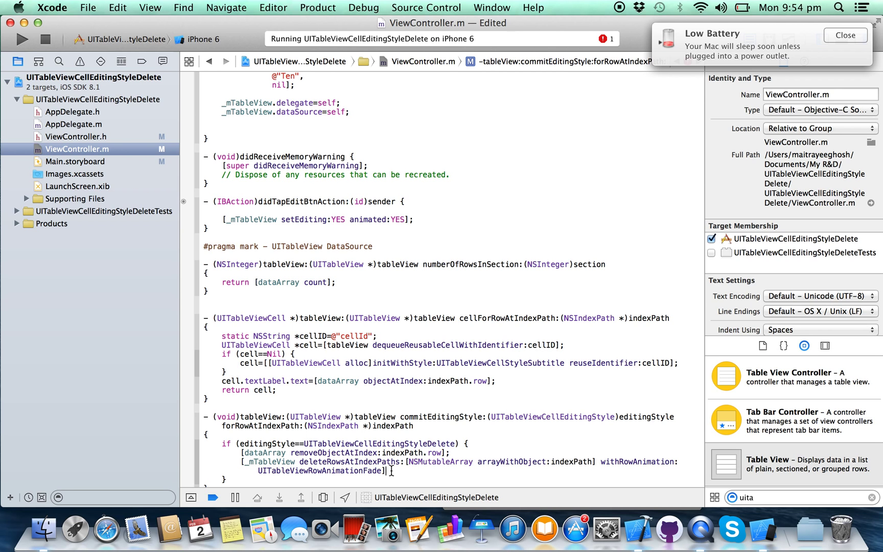
scroll(down, 3)
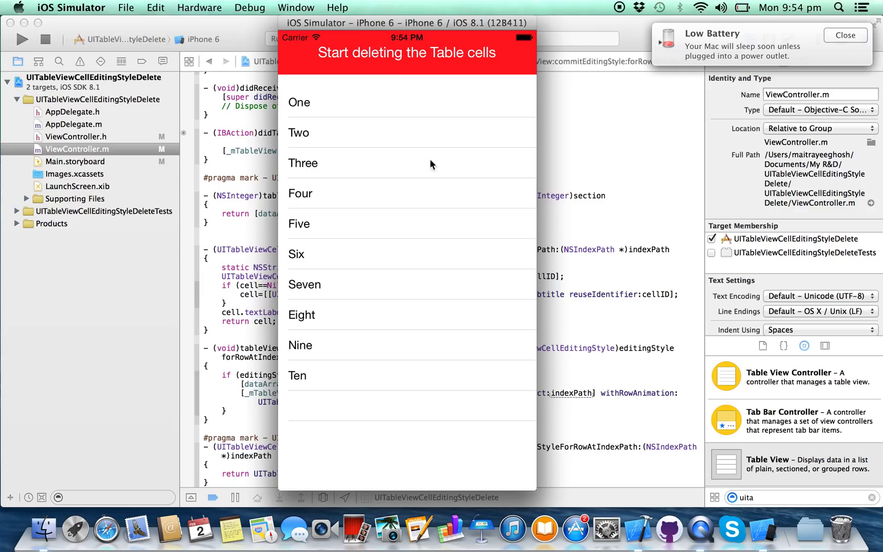
mouse_move(387, 64)
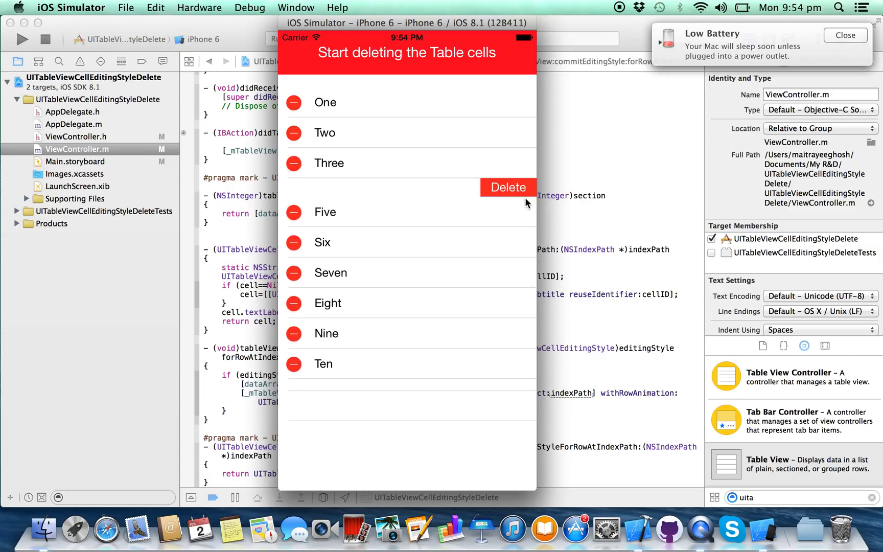
Delete the Four and Seven rows from the table in editing mode
click(507, 187)
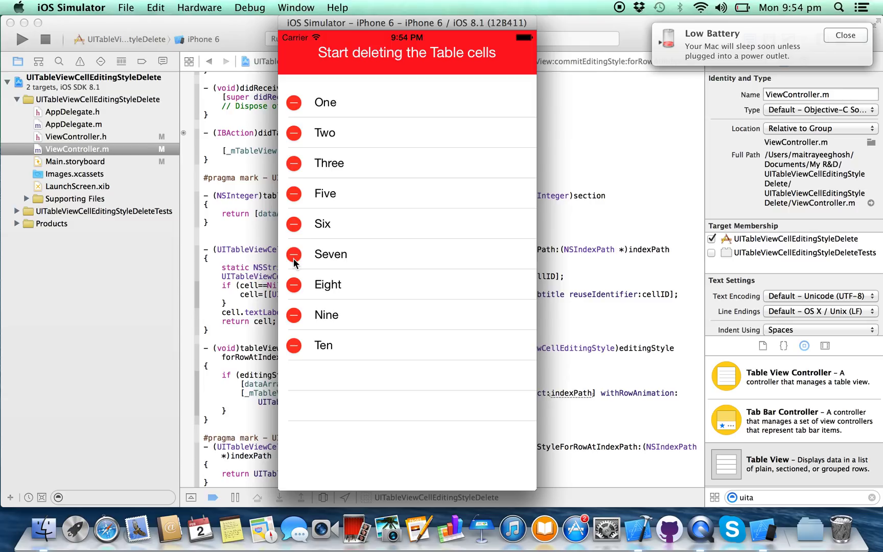
click(293, 253)
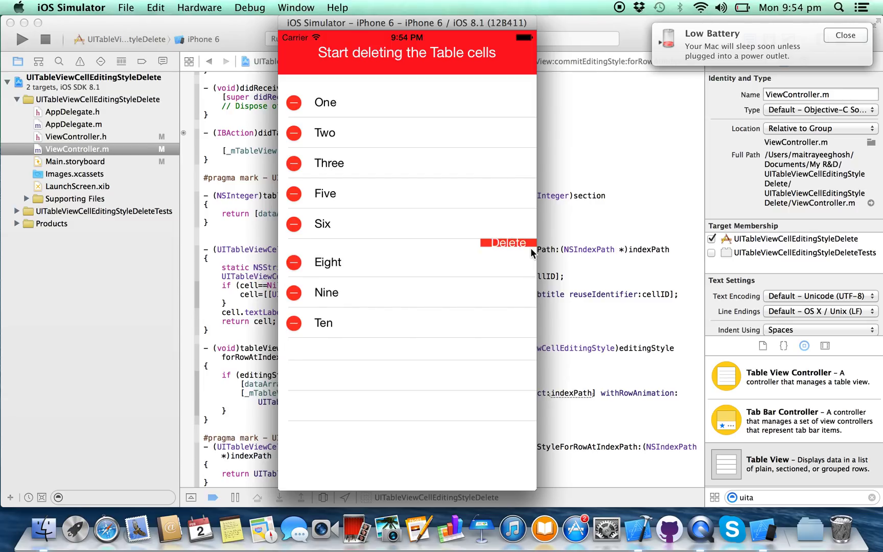
click(506, 242)
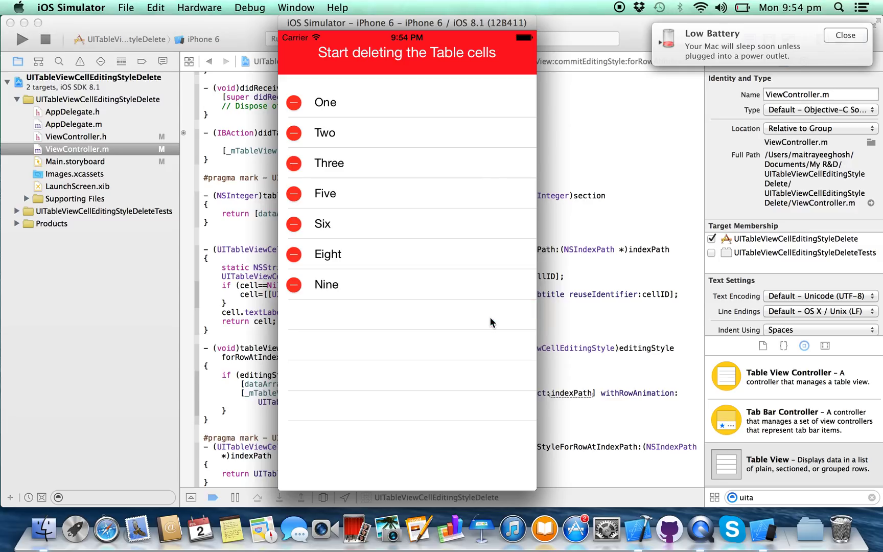
mouse_move(421, 23)
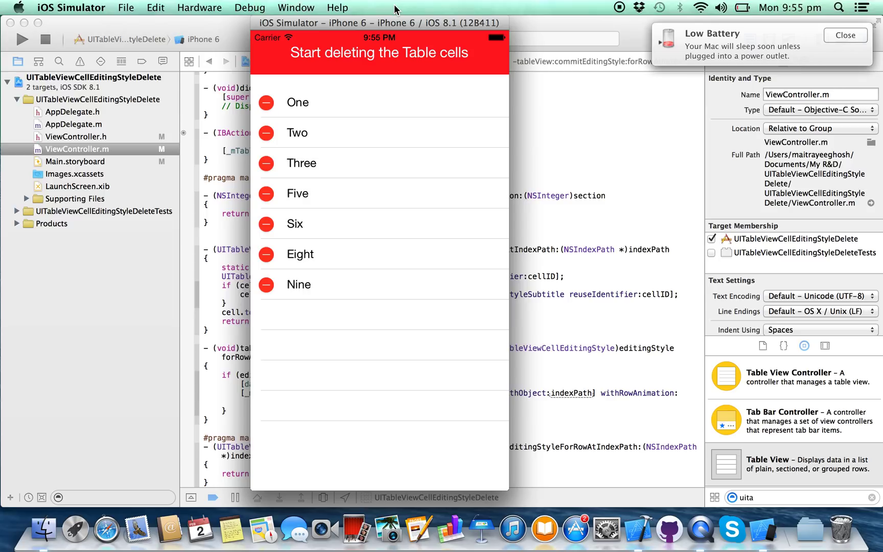
mouse_move(475, 4)
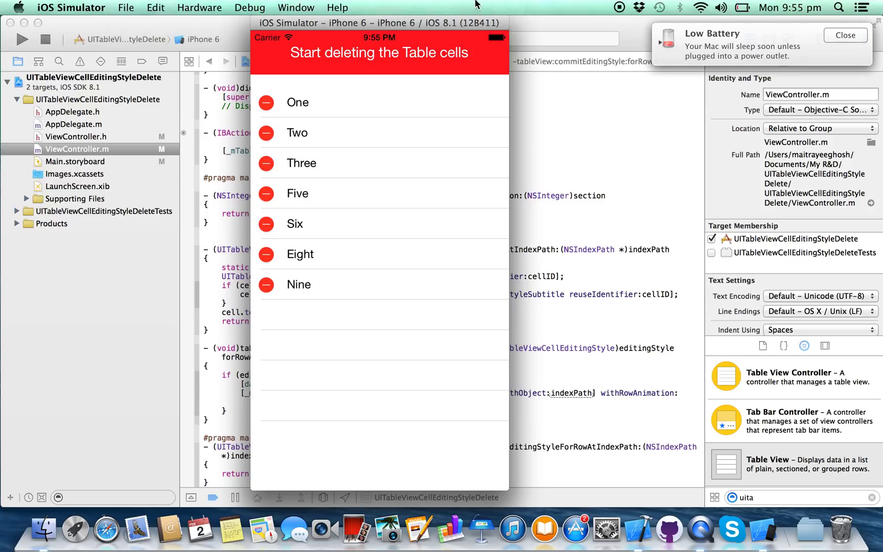